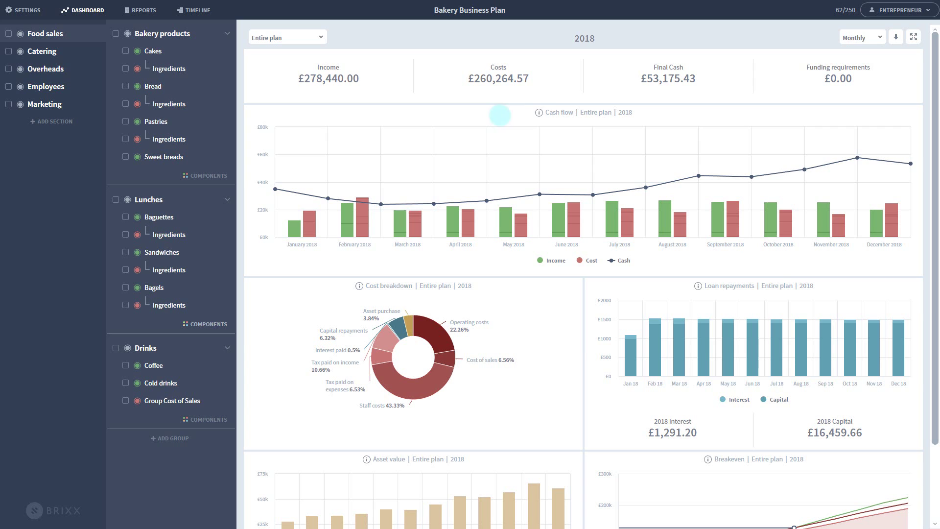
- Start a new plan named 'Bakery business plan v2'
click(899, 9)
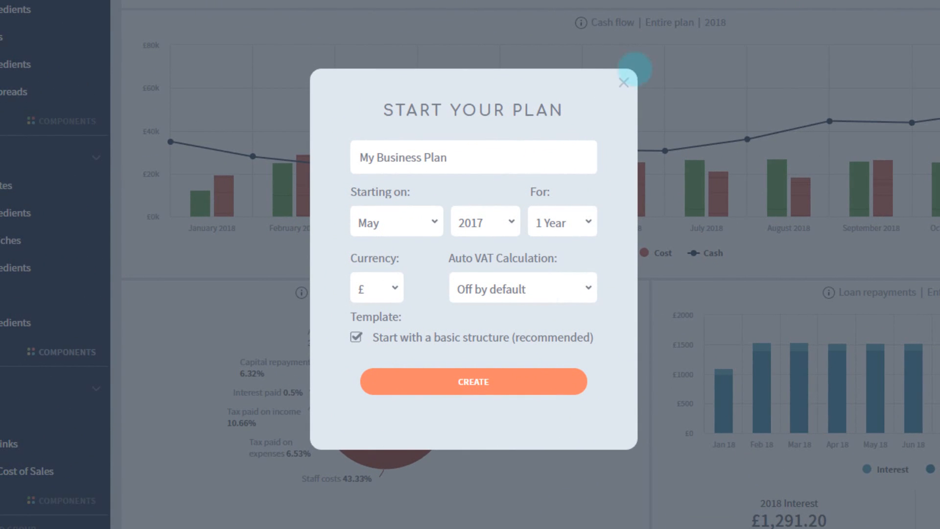
text(B)
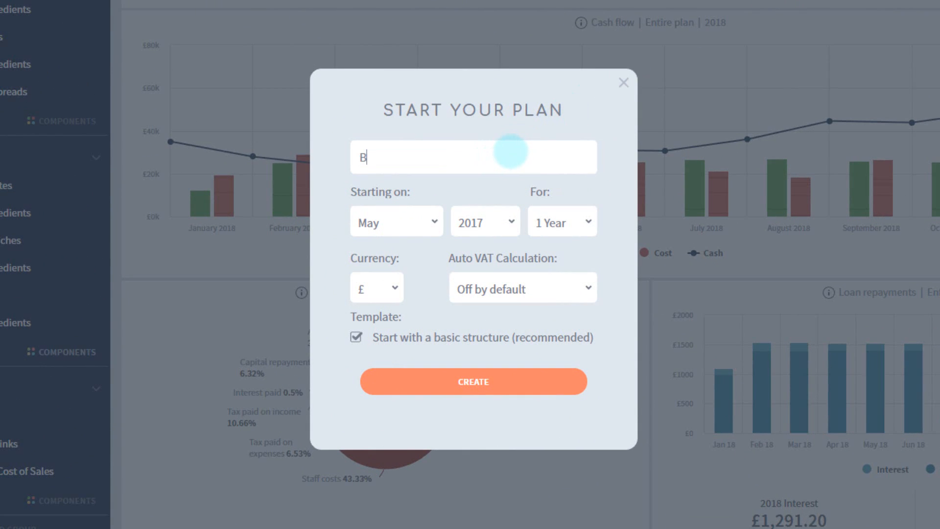
text(akery)
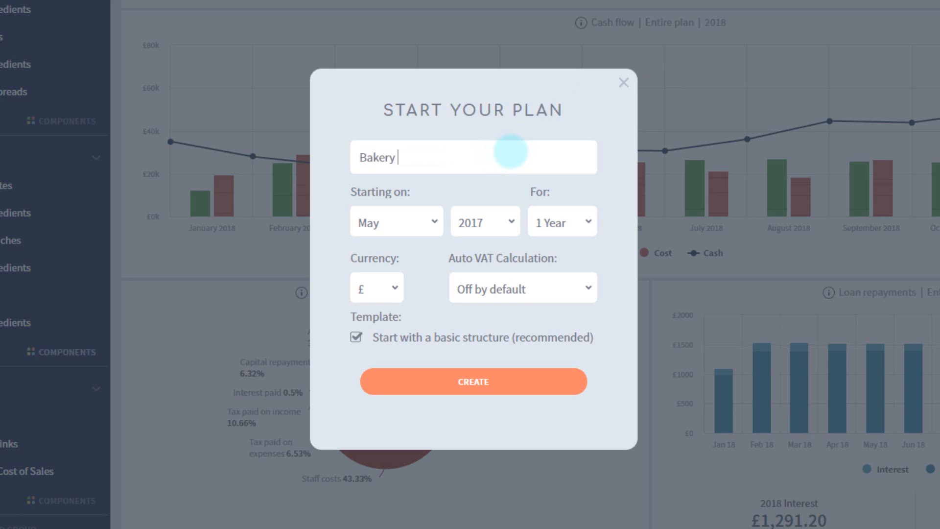
text(business plan v2)
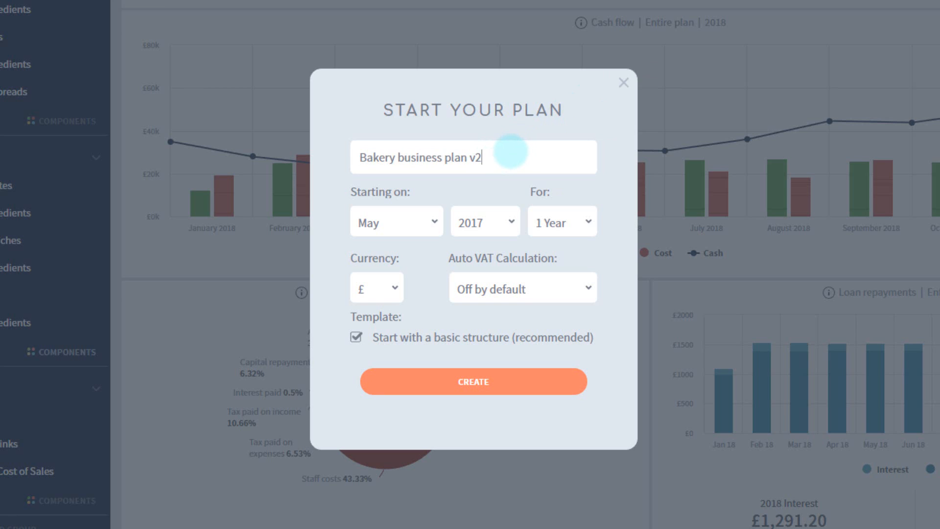
click(397, 221)
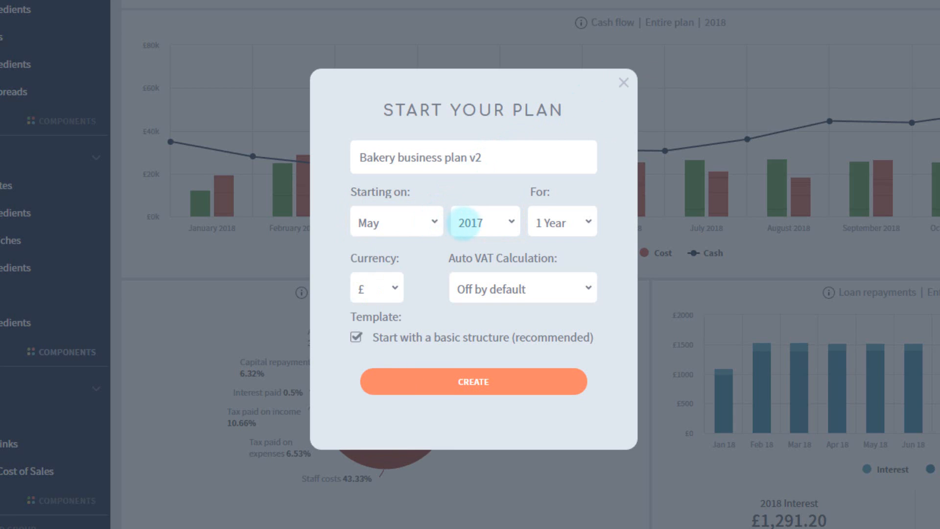
- Keep 2017 as the starting year and check the one-year plan duration
click(509, 222)
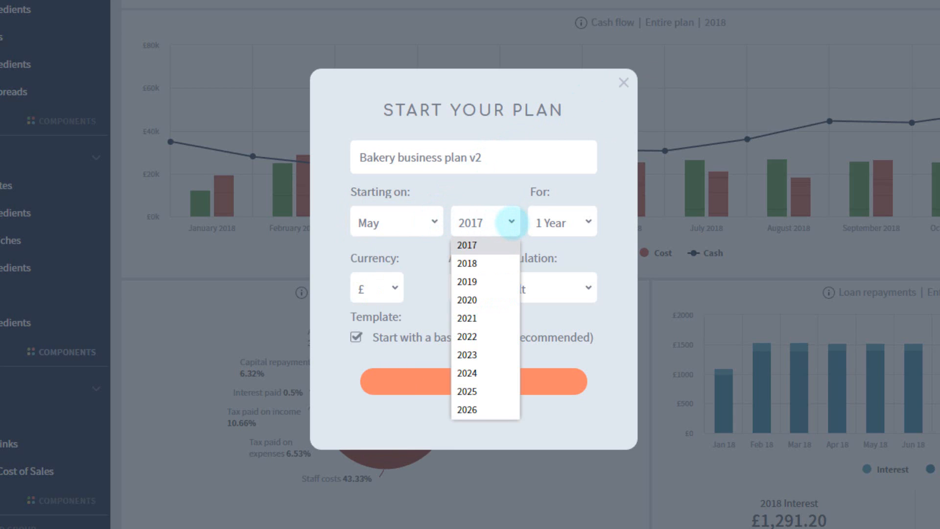
click(467, 245)
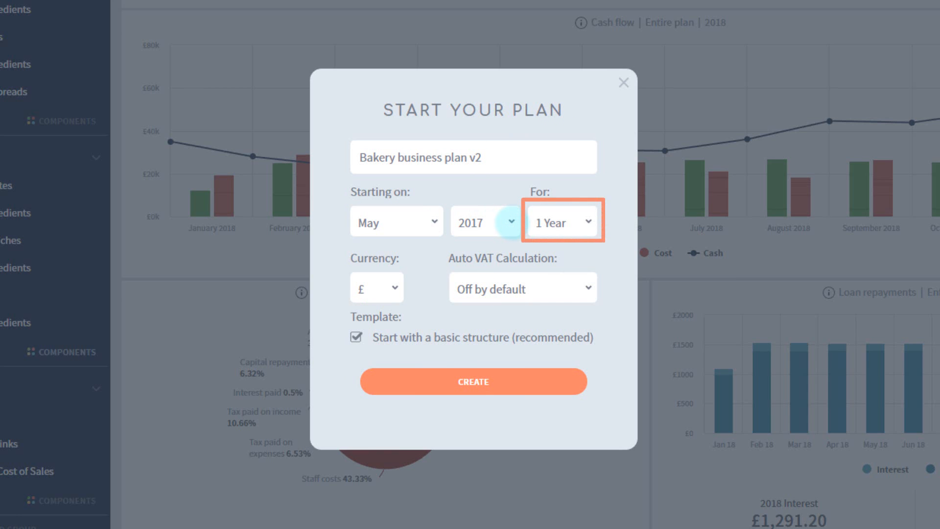
click(588, 222)
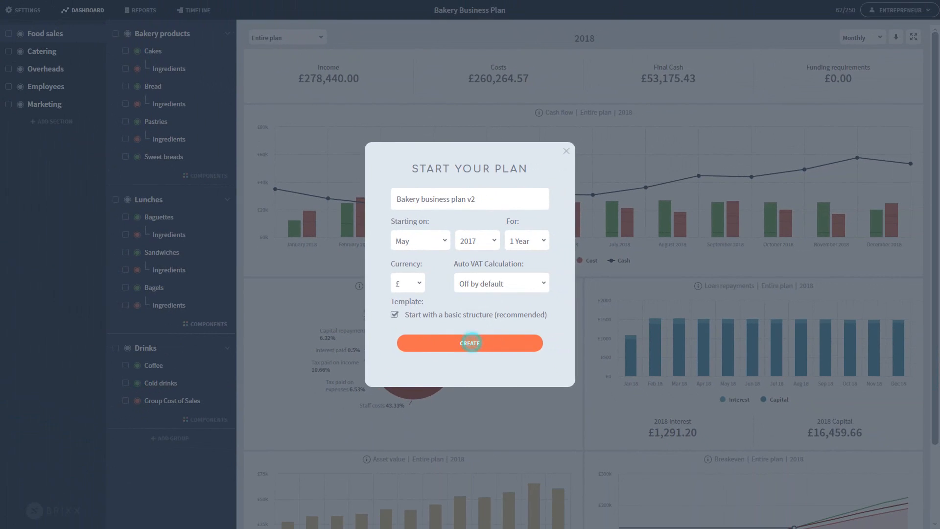
- Create the plan, then try renaming Sales and Product 1 while keeping both names
click(471, 343)
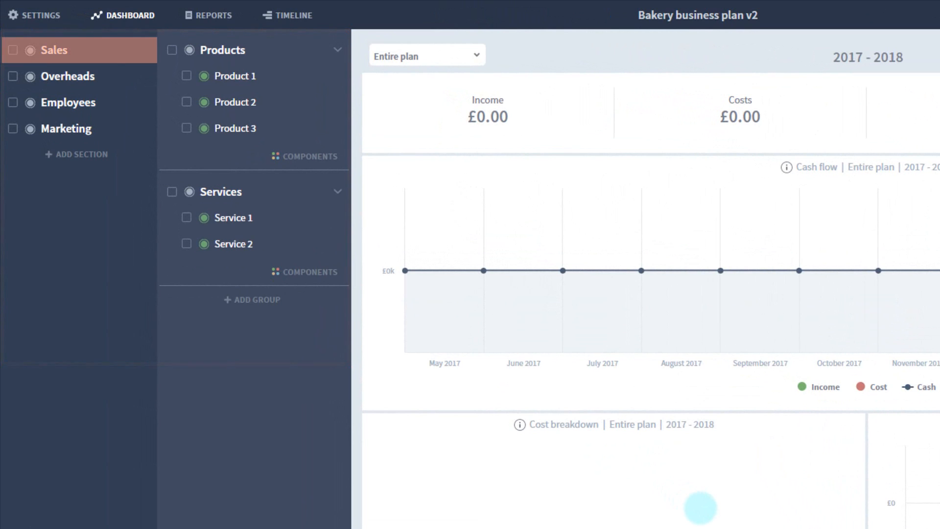
click(59, 128)
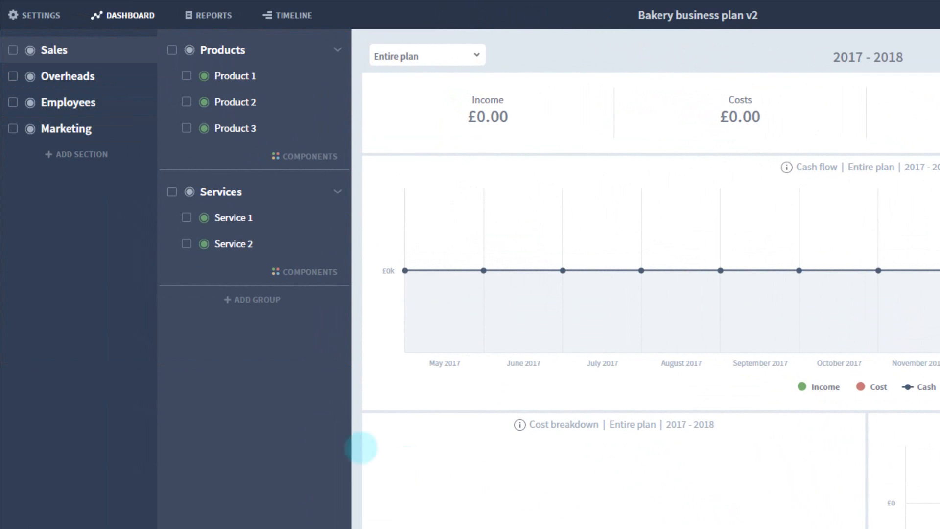
double_click(51, 50)
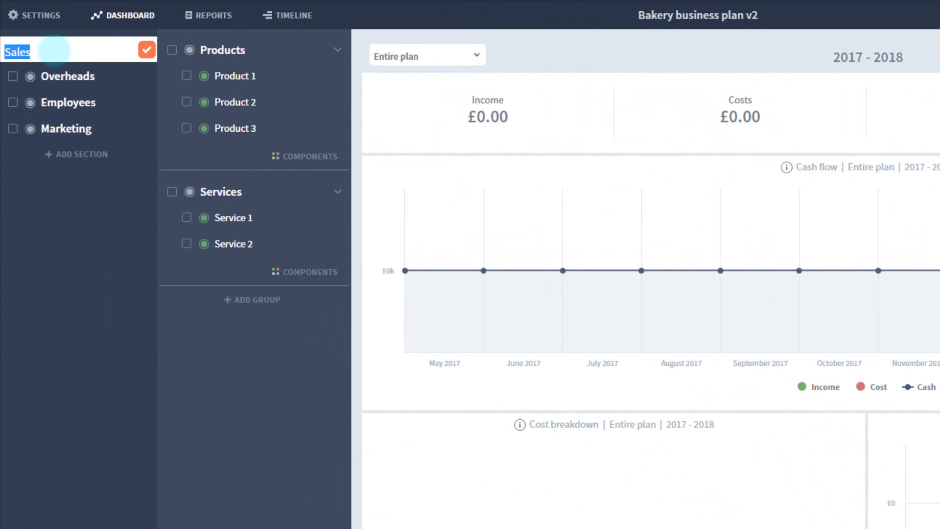
click(146, 49)
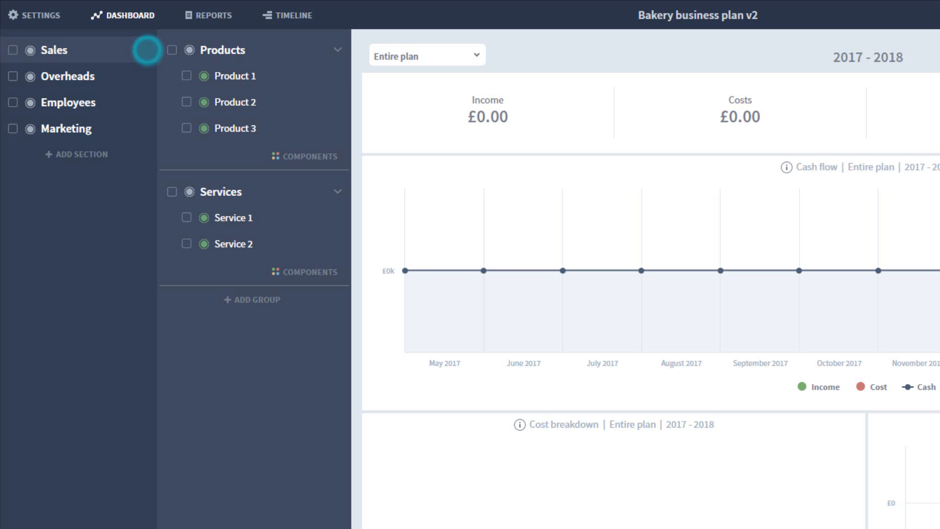
double_click(237, 76)
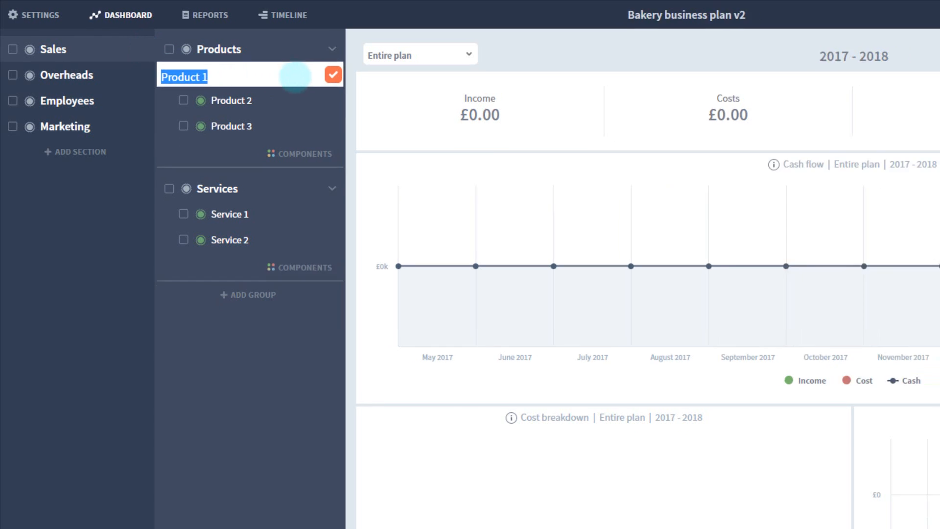
click(333, 74)
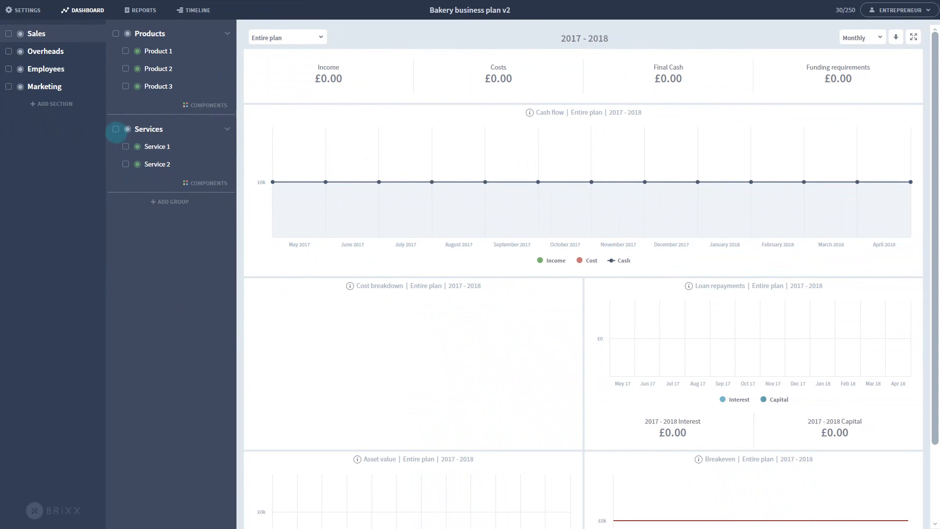
- Delete the Services group, then Products 2 and 3, leaving only Product 1
click(295, 187)
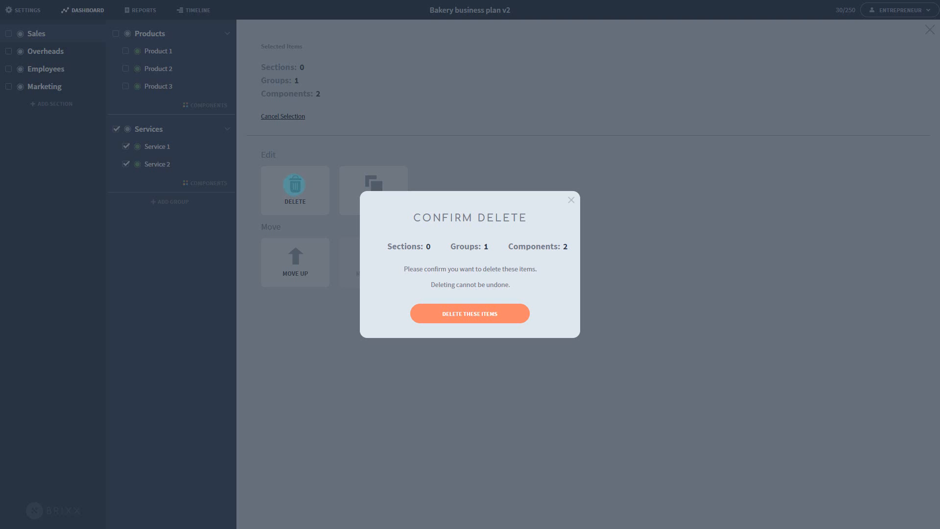
click(470, 314)
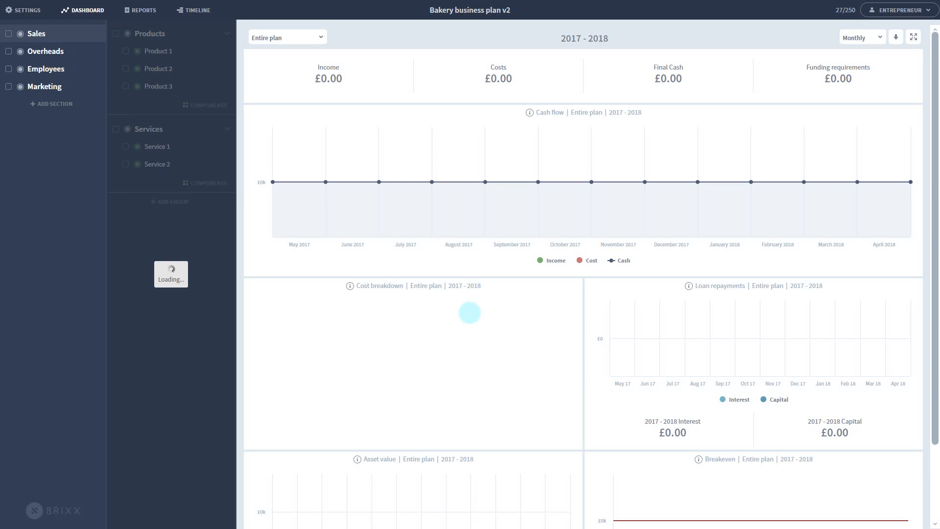
click(125, 87)
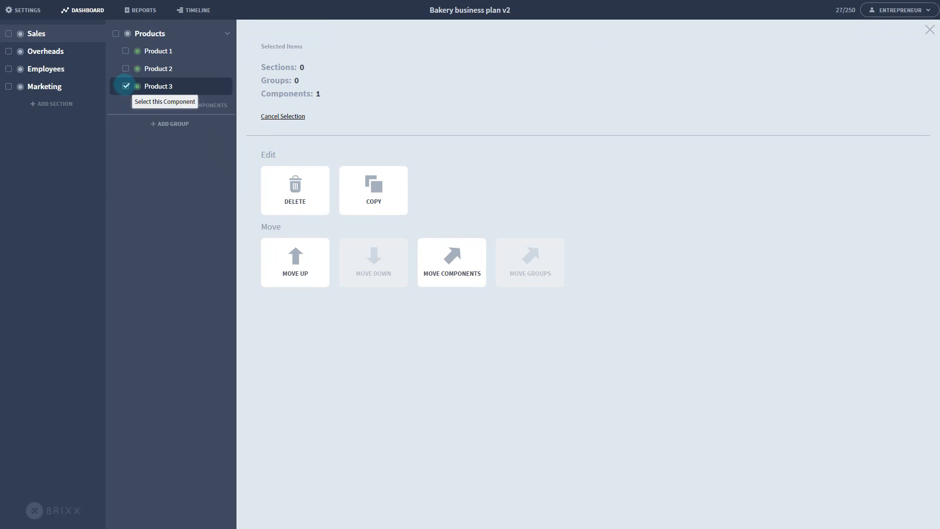
click(295, 190)
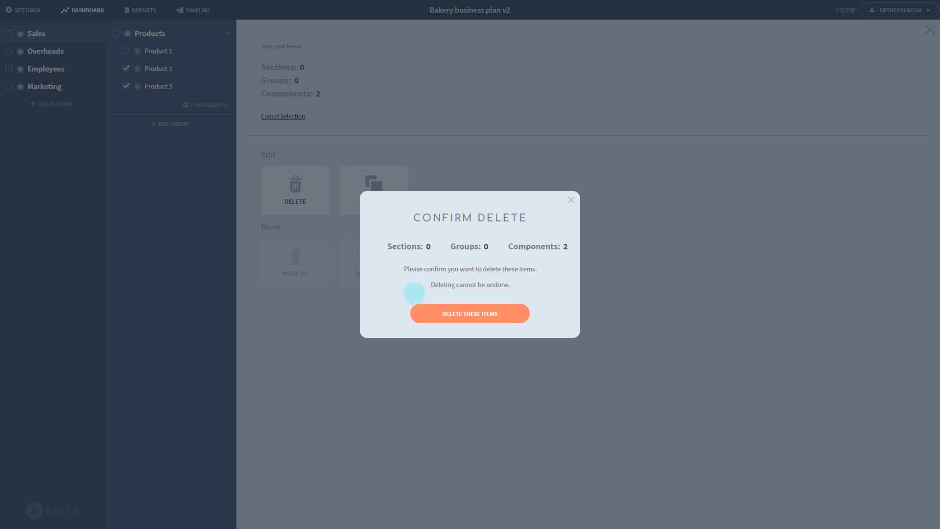
click(469, 314)
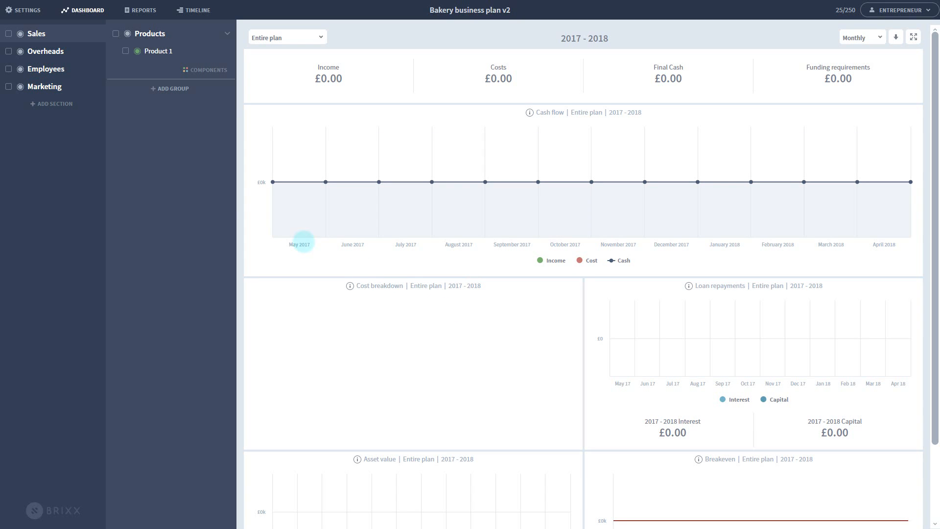
- Open Overheads to view the Building Costs and Web & E-commerce groups
click(44, 51)
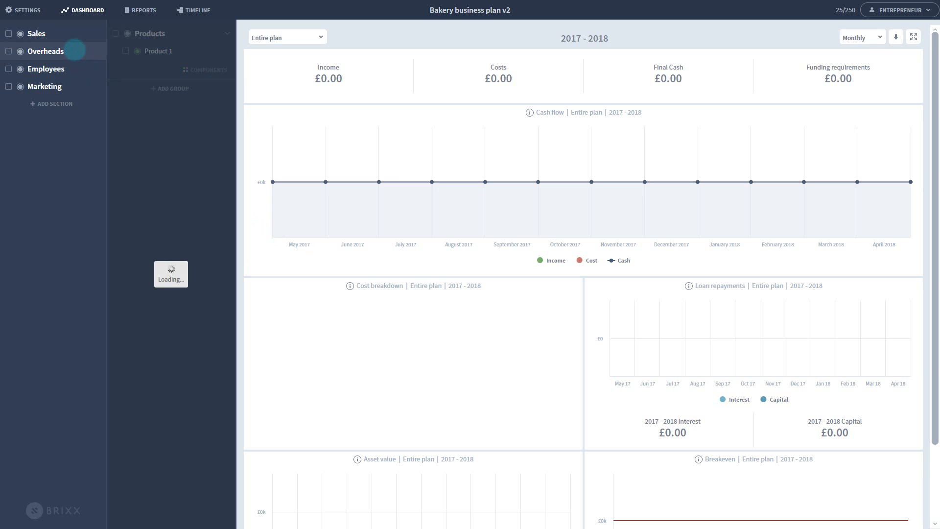
click(44, 51)
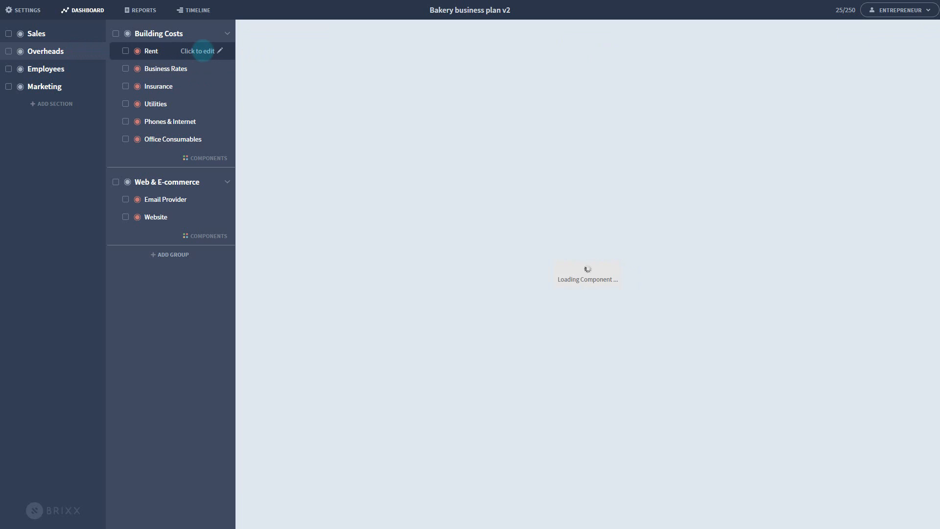
- Open Rent under Building Costs and enter 1000 as its monthly amount
click(150, 51)
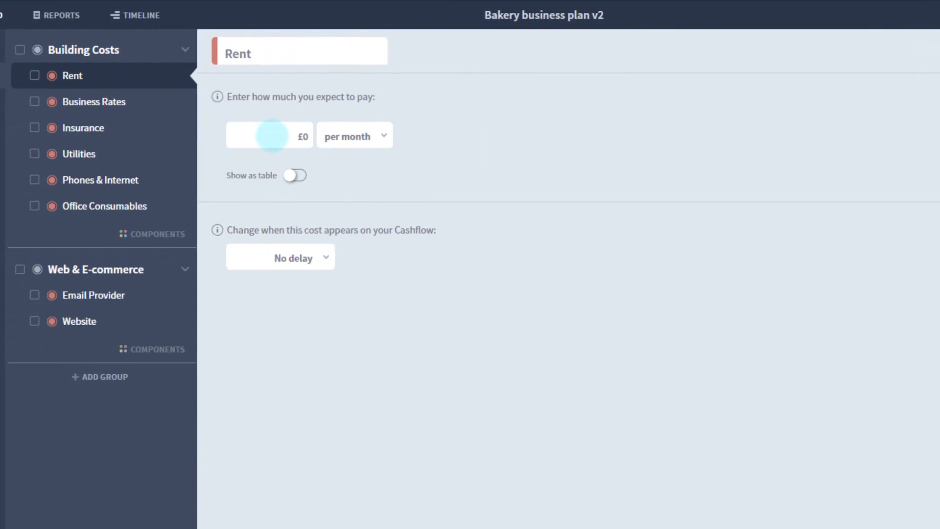
text(1000)
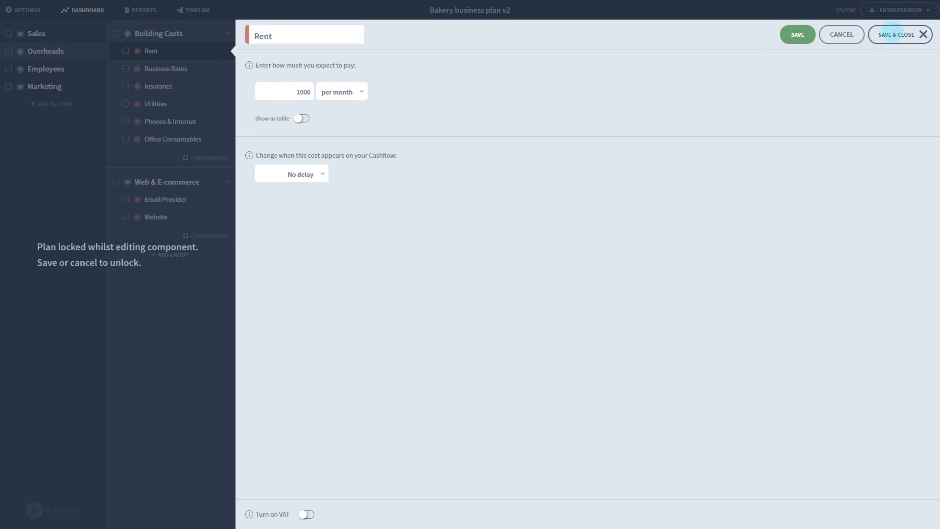
click(901, 35)
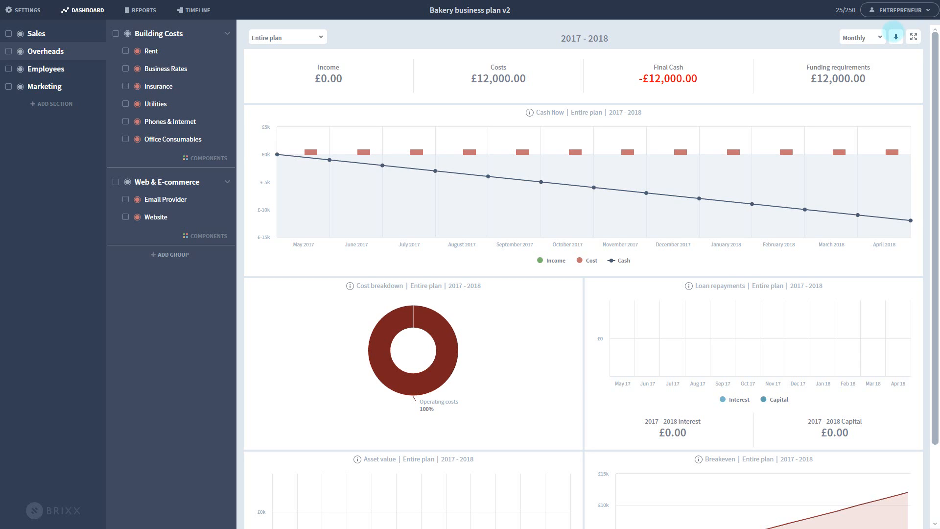
mouse_move(310, 151)
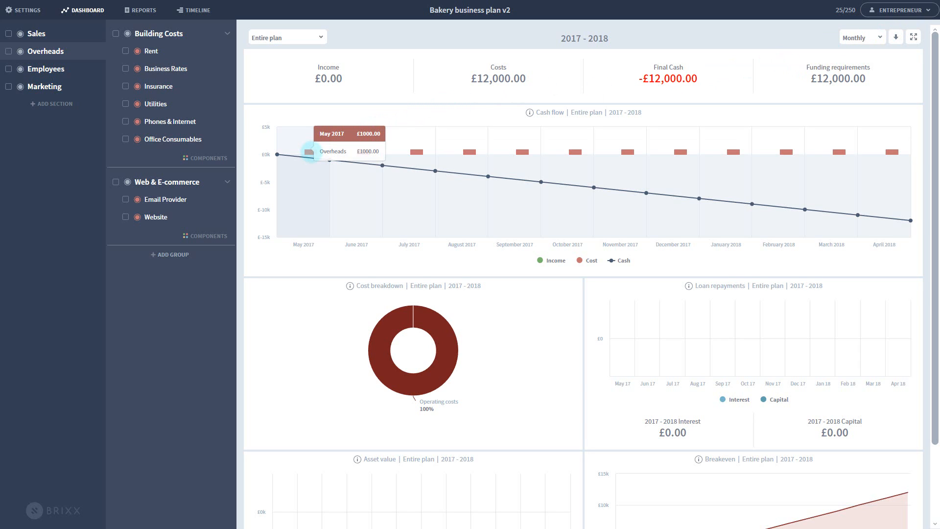
mouse_move(369, 153)
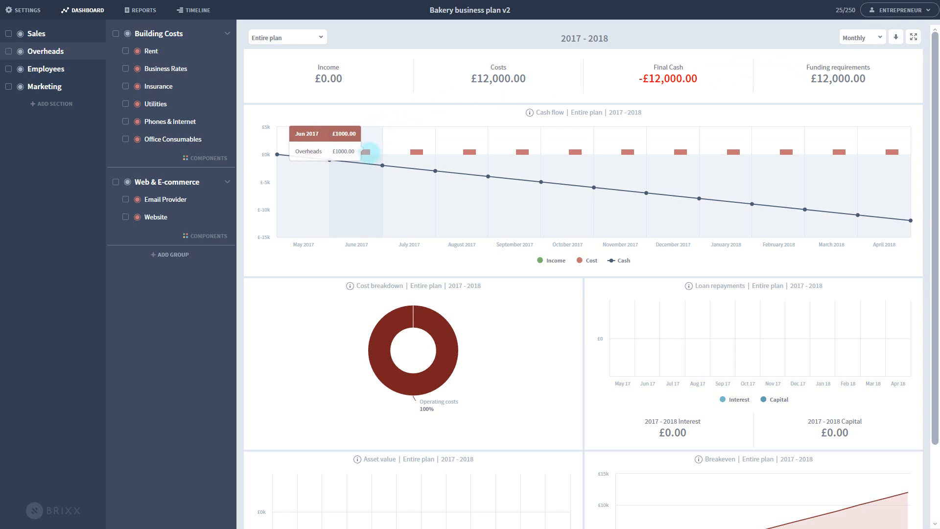
mouse_move(474, 152)
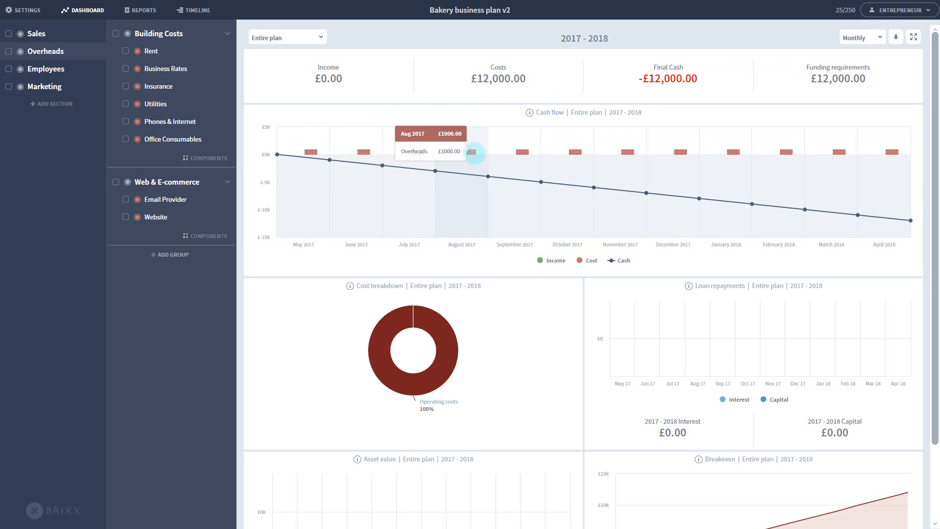
mouse_move(527, 151)
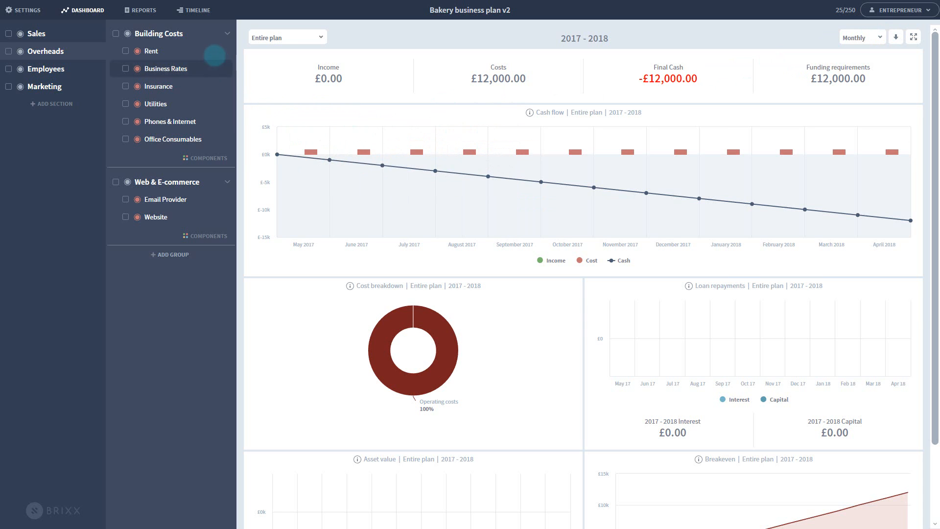
- Reopen the Rent cost and keep its frequency at per month
click(151, 51)
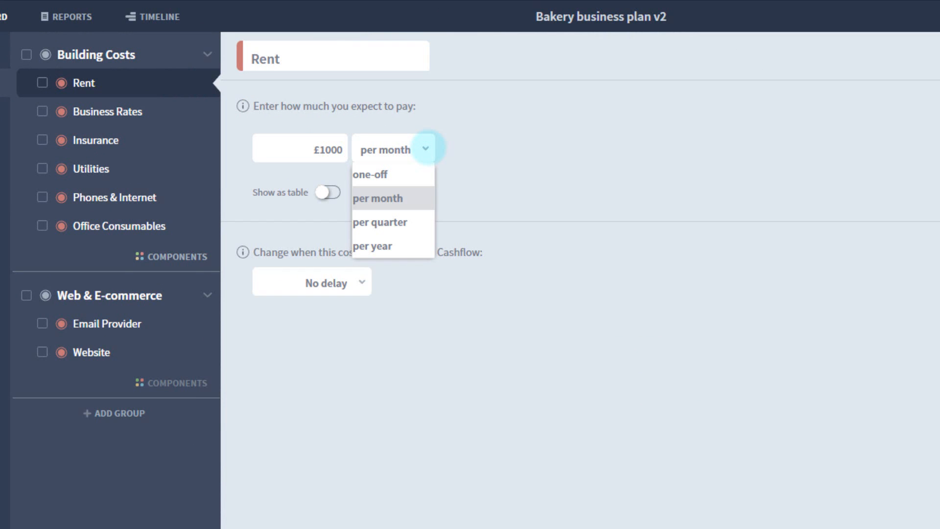
click(378, 198)
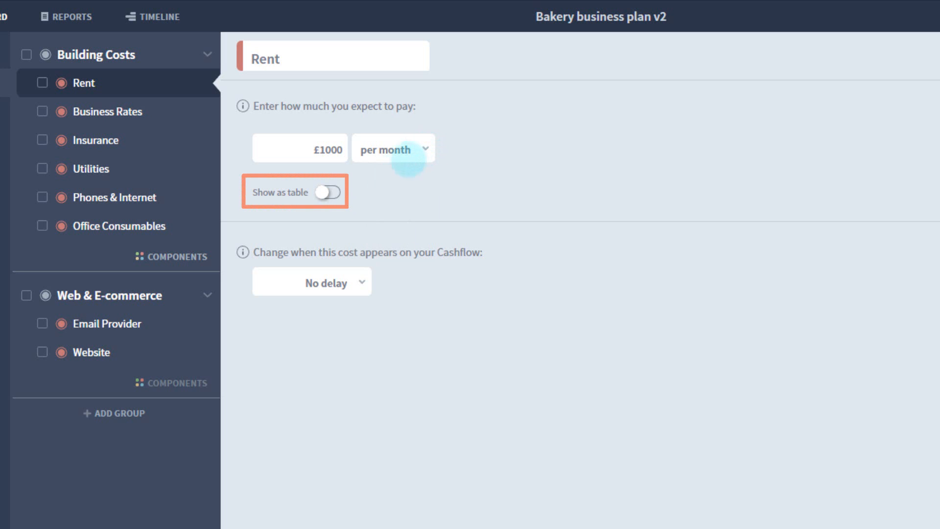
- Show Rent as a monthly table and fill every month with £2000
click(330, 191)
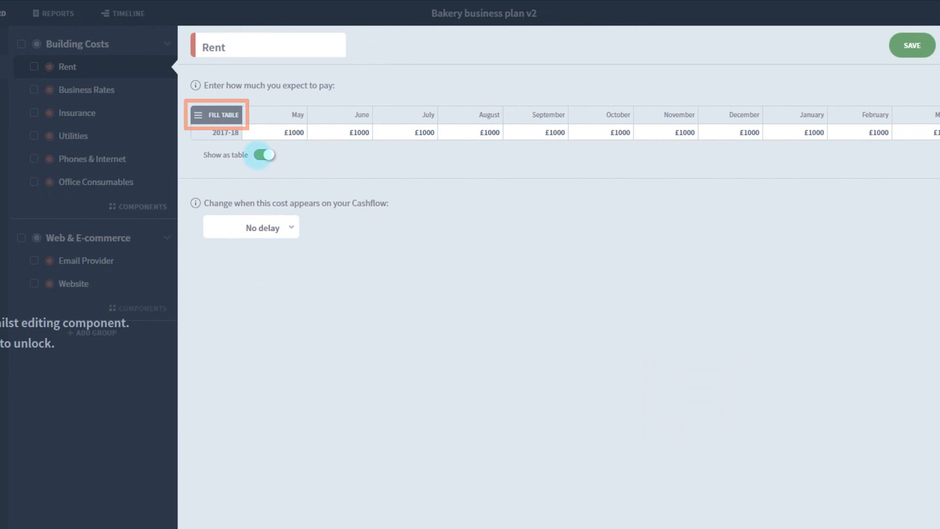
click(216, 114)
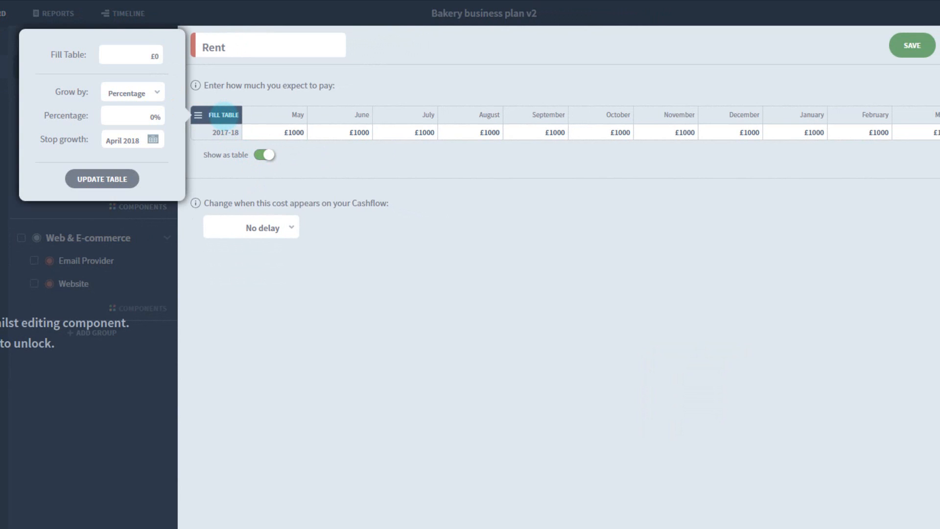
click(130, 55)
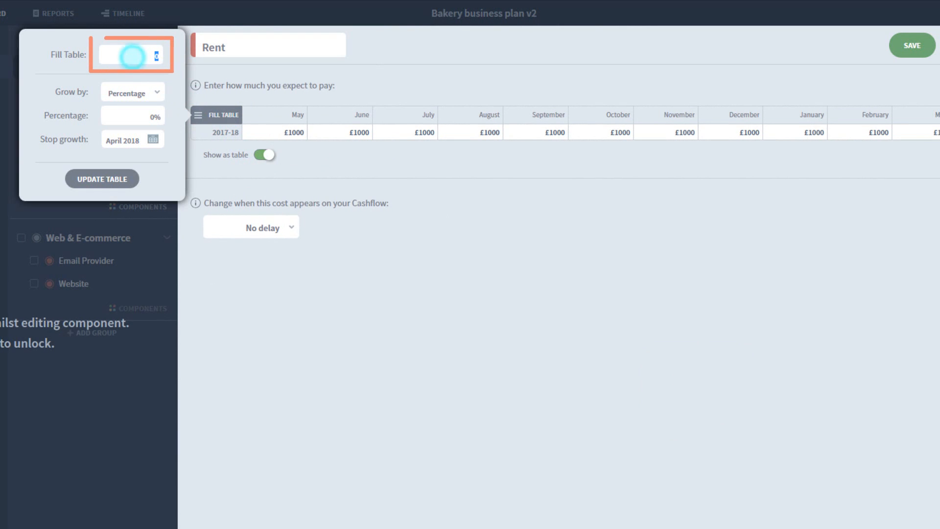
text(2000)
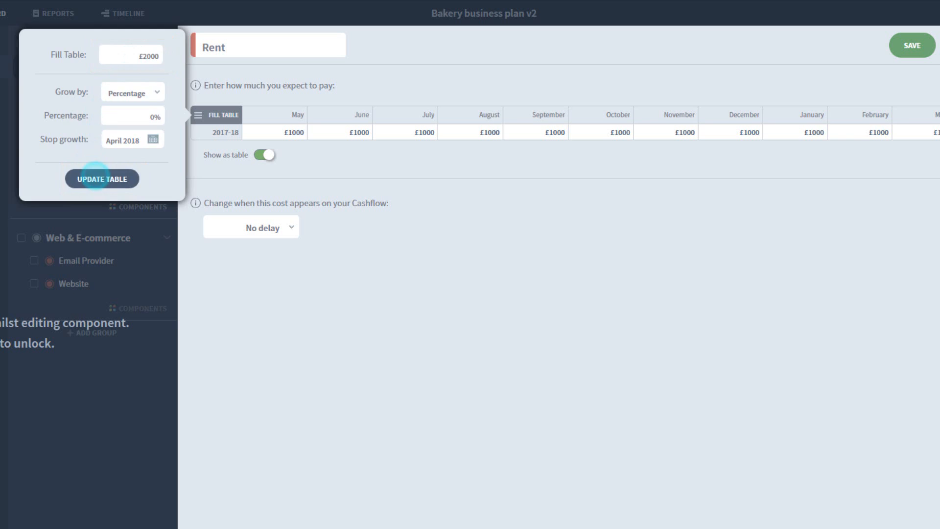
click(101, 178)
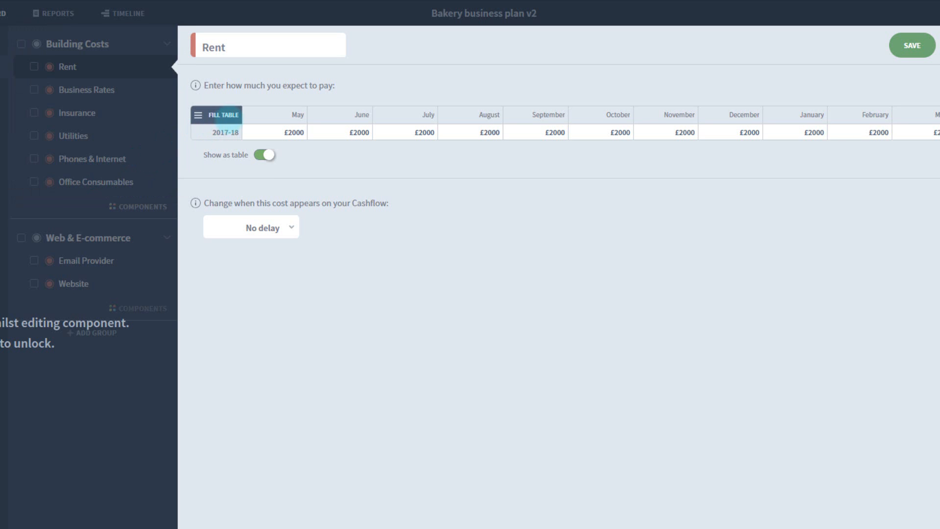
- Fill the Rent table from £1000 growing 10% monthly, stopping growth in October 2017
click(220, 115)
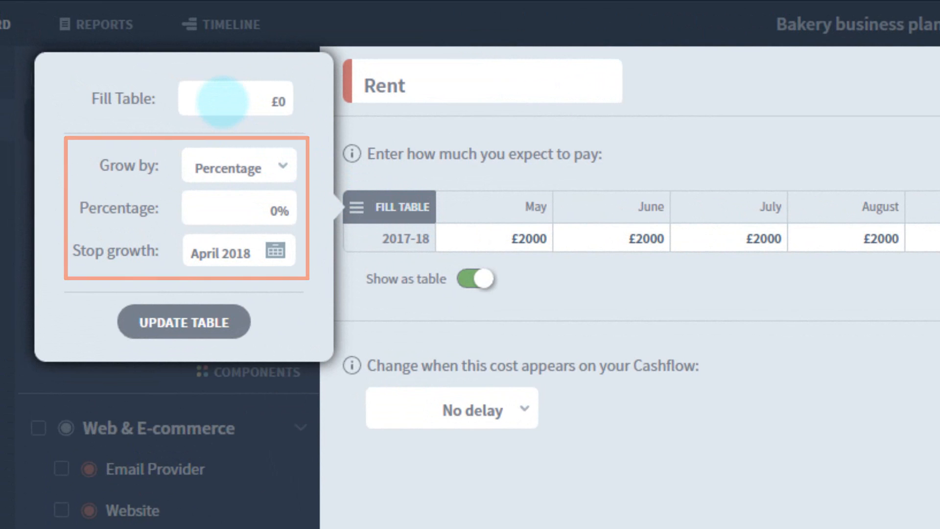
click(258, 99)
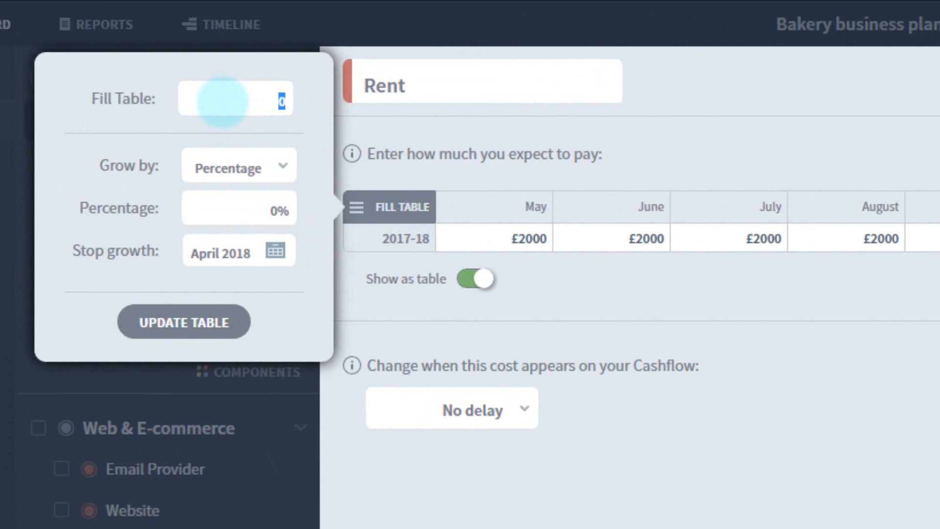
text(1000)
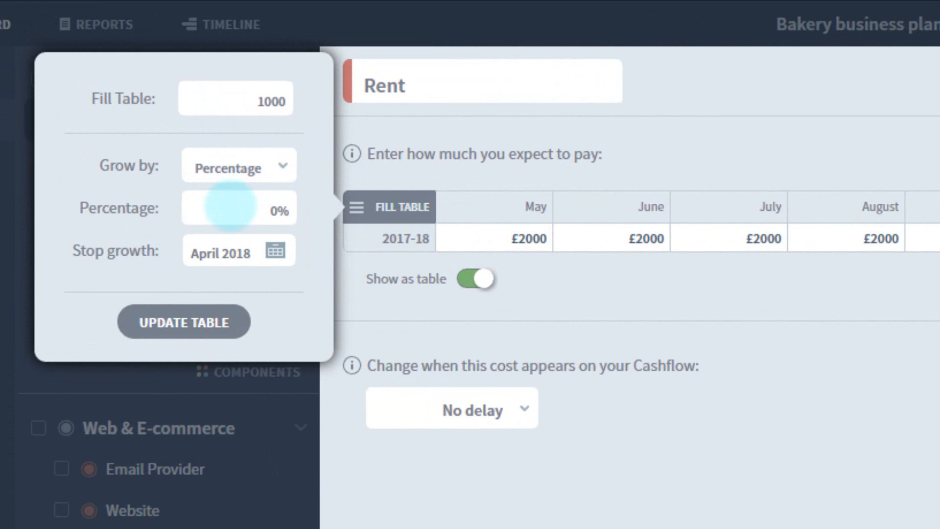
text(10)
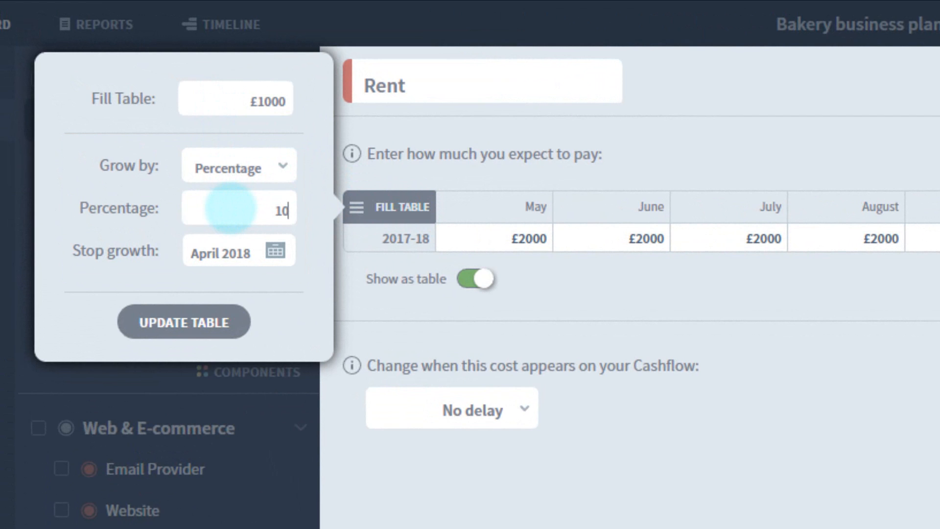
click(274, 249)
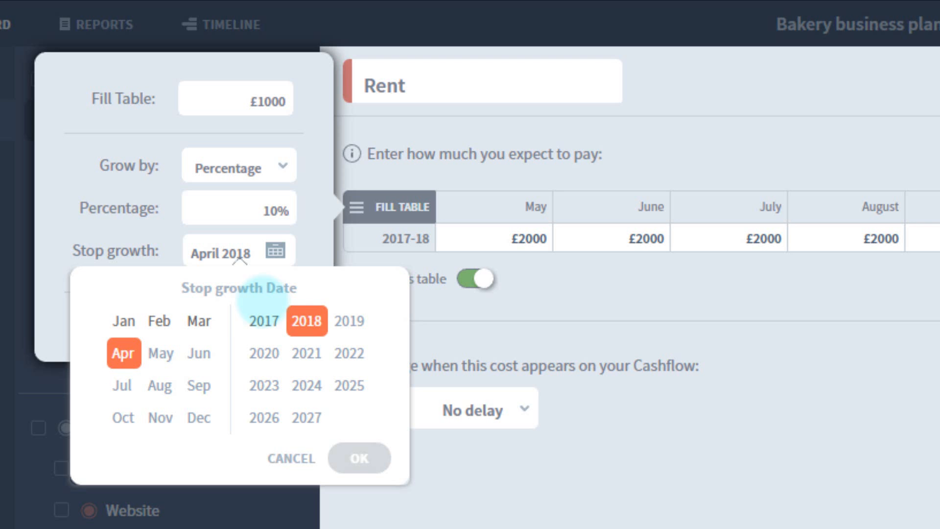
click(263, 320)
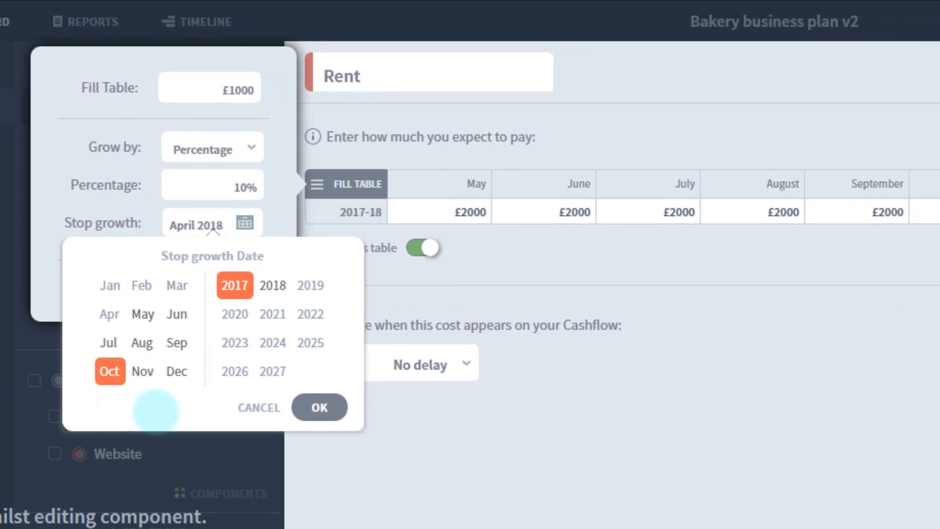
click(320, 407)
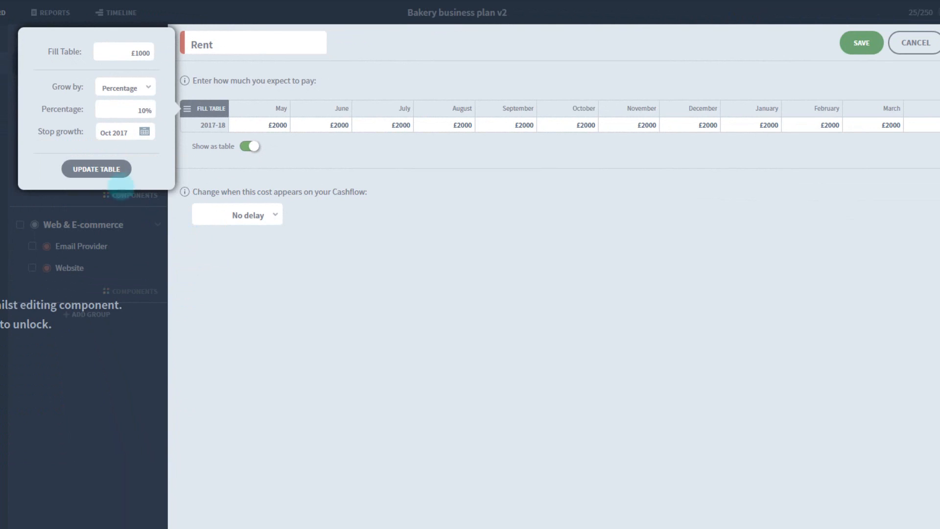
click(96, 169)
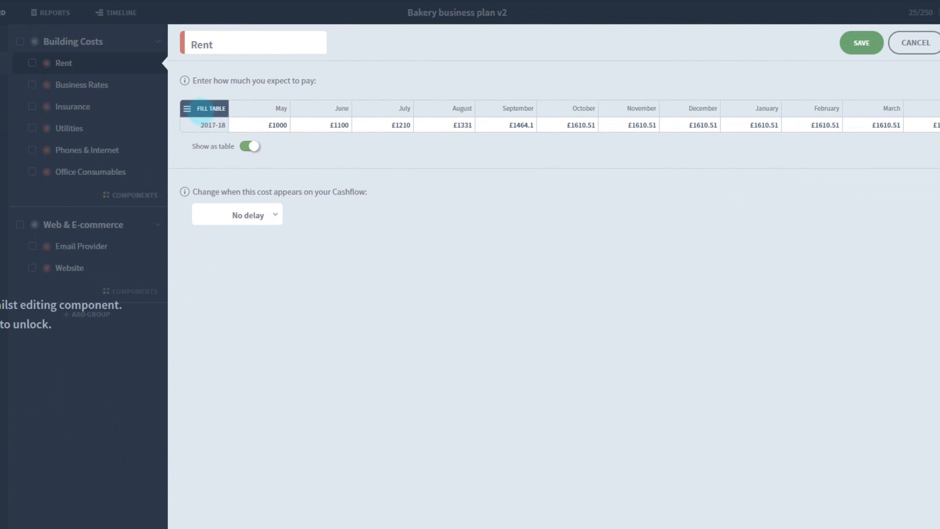
- Reset Rent to £1000 monthly, enter £1200 for November–April, and save
click(204, 109)
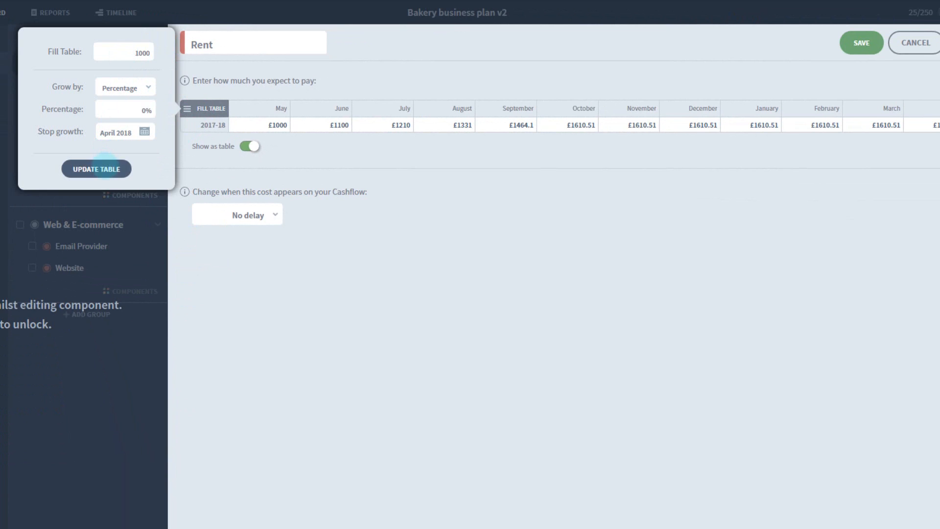
click(96, 169)
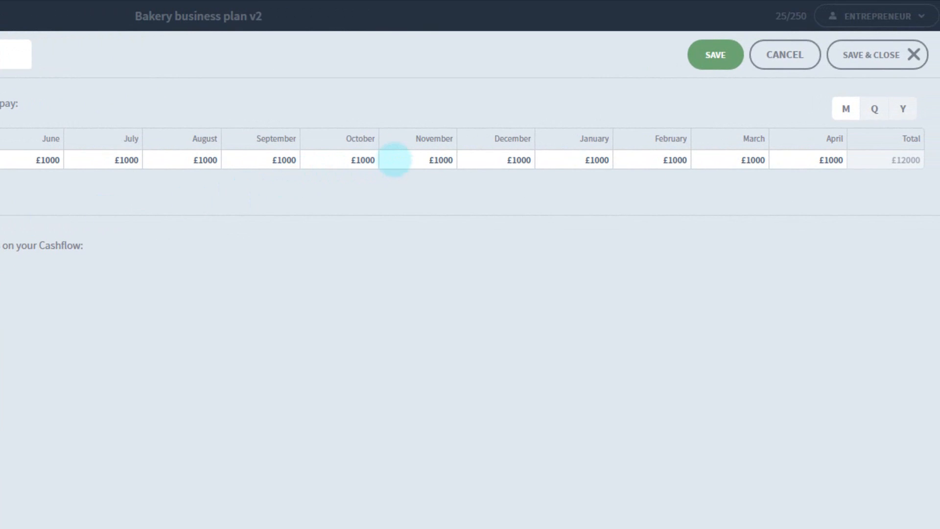
text(120)
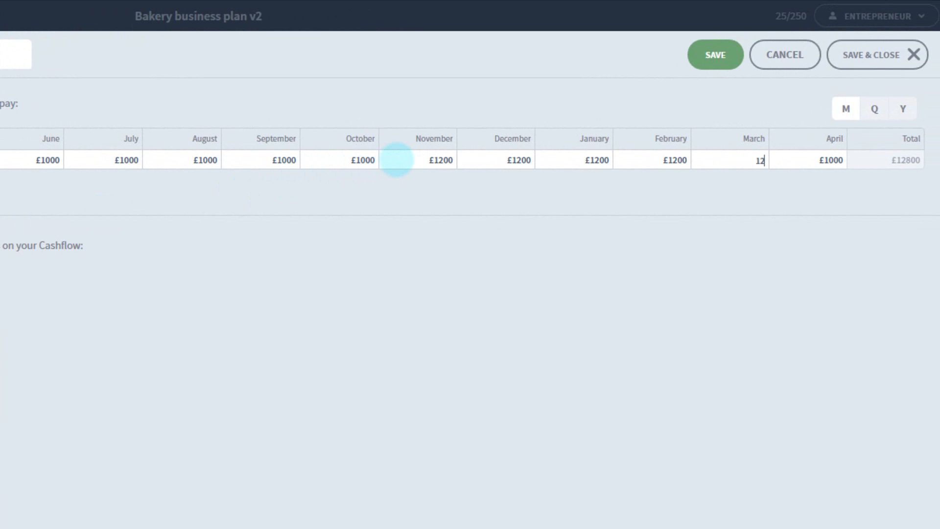
click(794, 157)
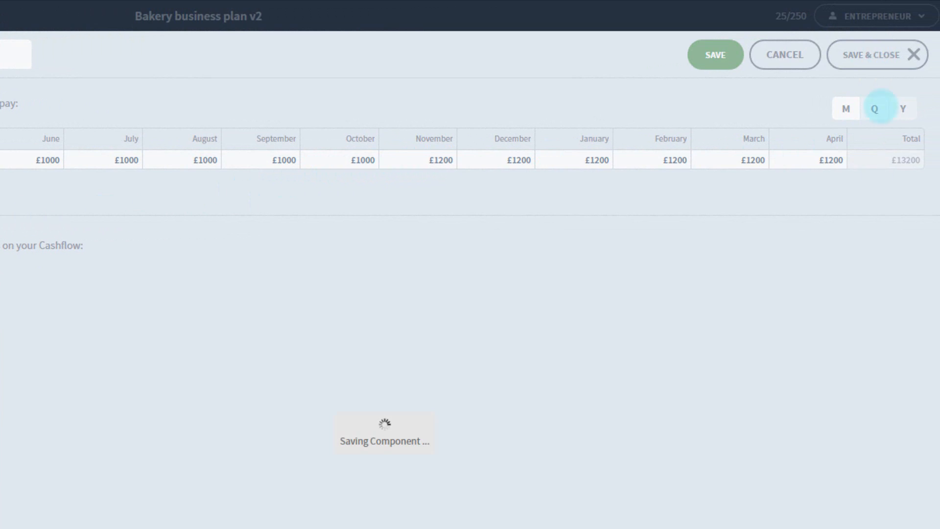
- Close the Rent editor and return to the dashboard showing £13,200 costs
click(878, 55)
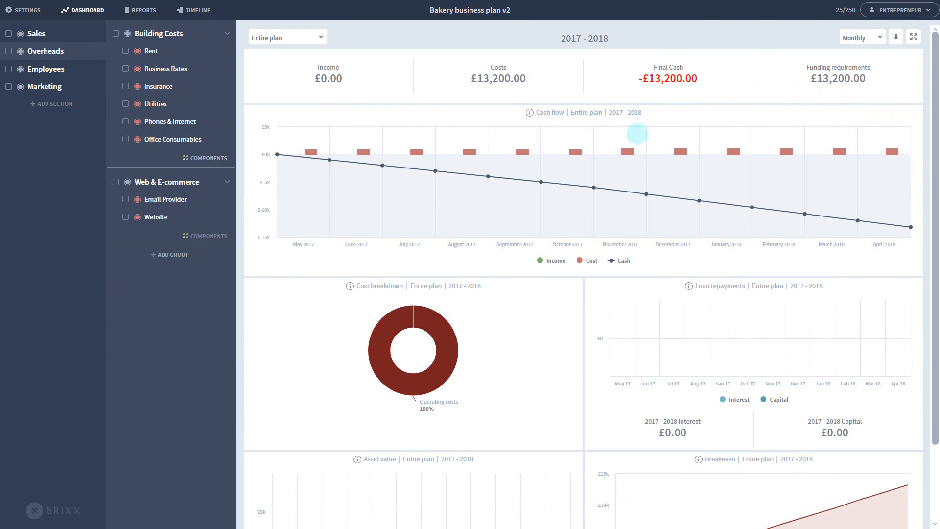
mouse_move(628, 151)
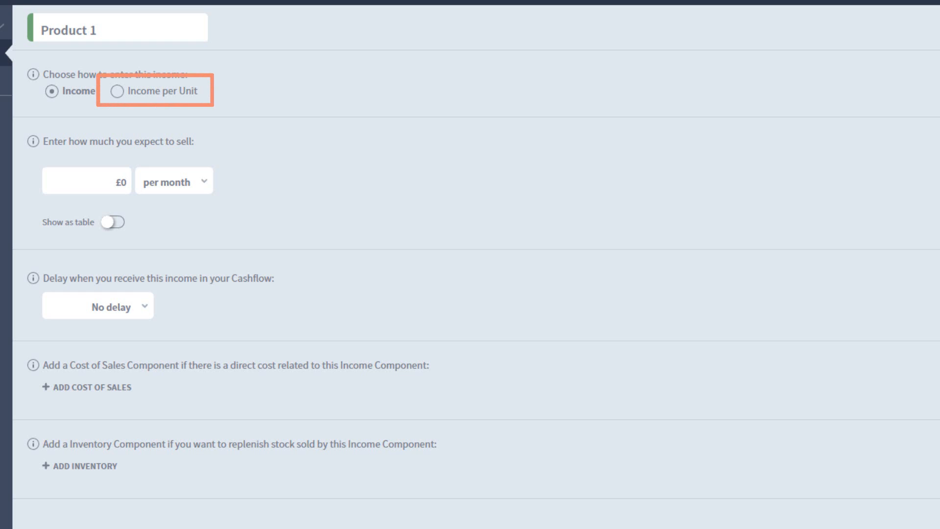
- Switch Product 1 to Income per Unit and scroll to review its price and units
click(117, 92)
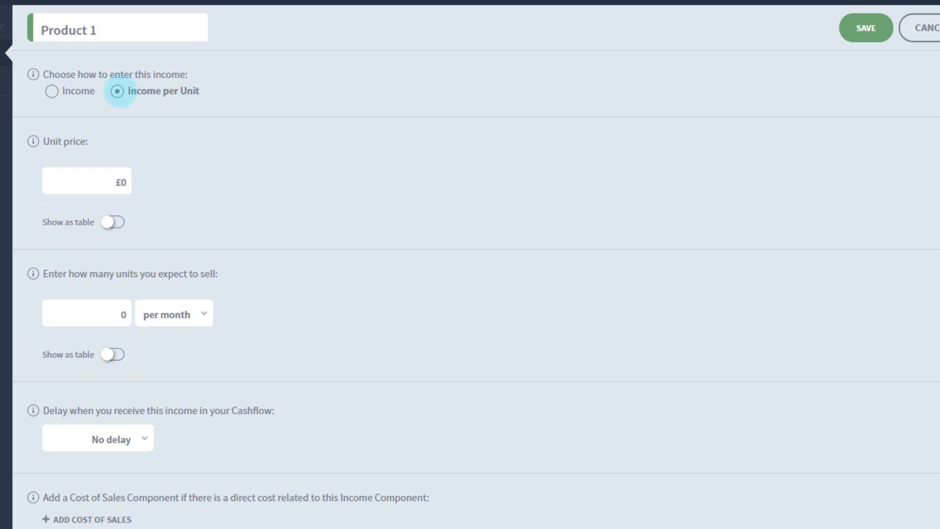
scroll(down, 3)
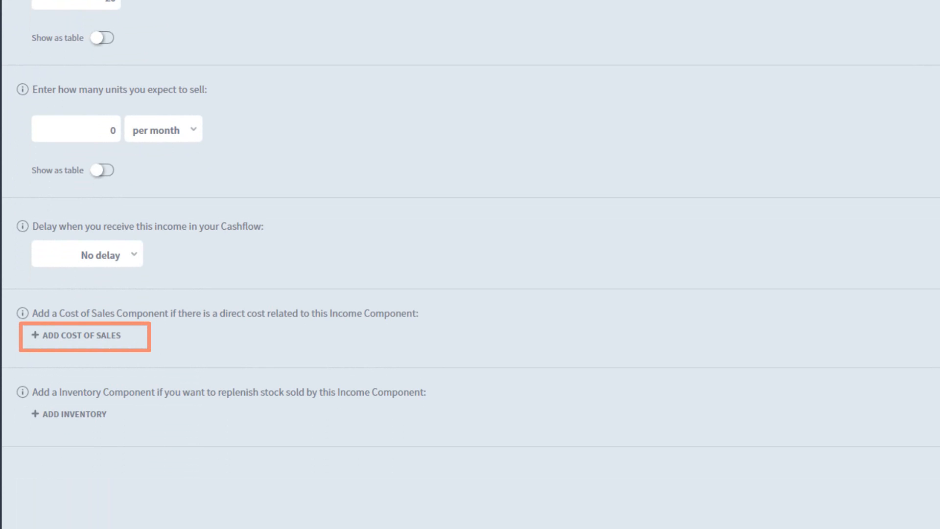
mouse_move(68, 414)
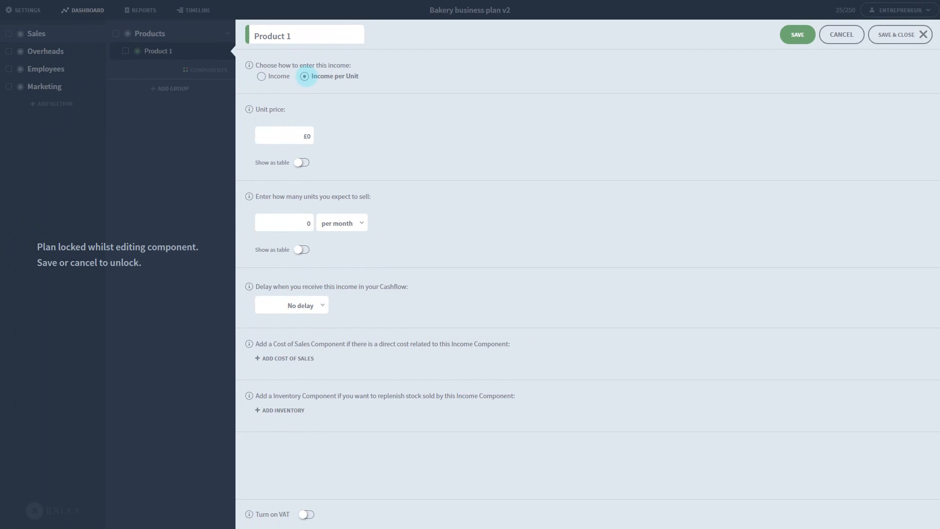
- Name Product 1 'Cakes' and enter 200 units sold per month
text(C)
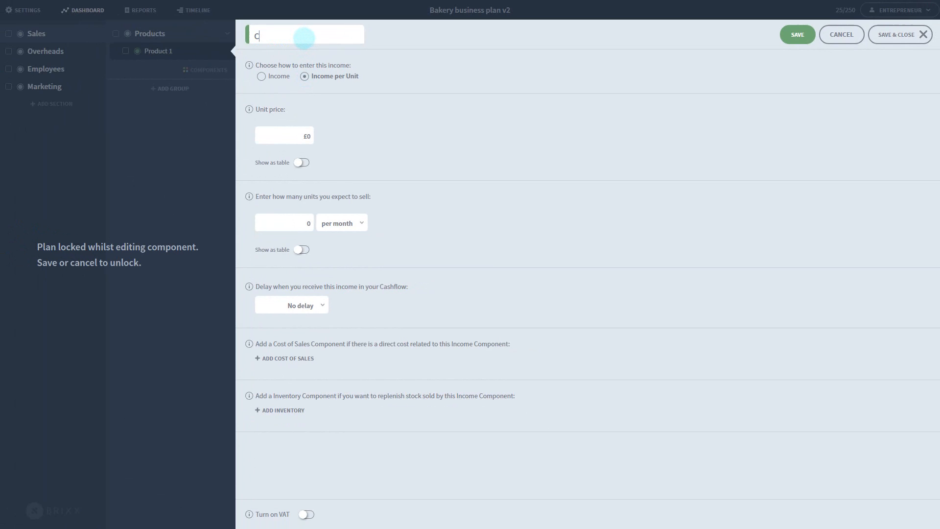
text(akes)
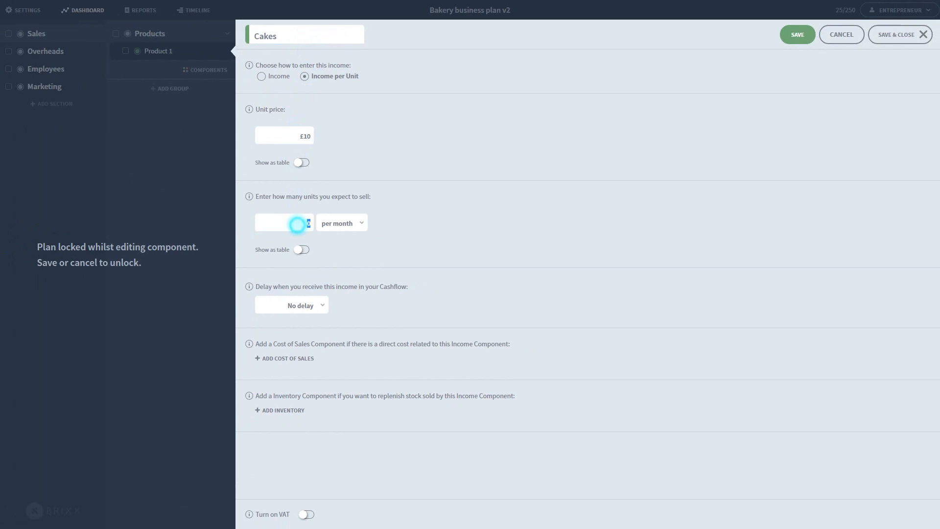
text(200)
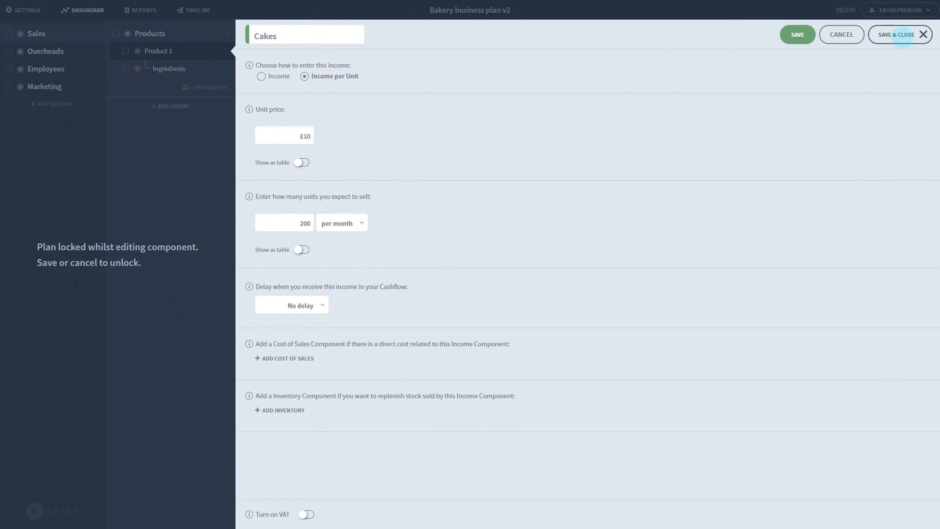
- Save Cakes, lifting plan income to £24,000, and open its linked Ingredients cost
click(900, 35)
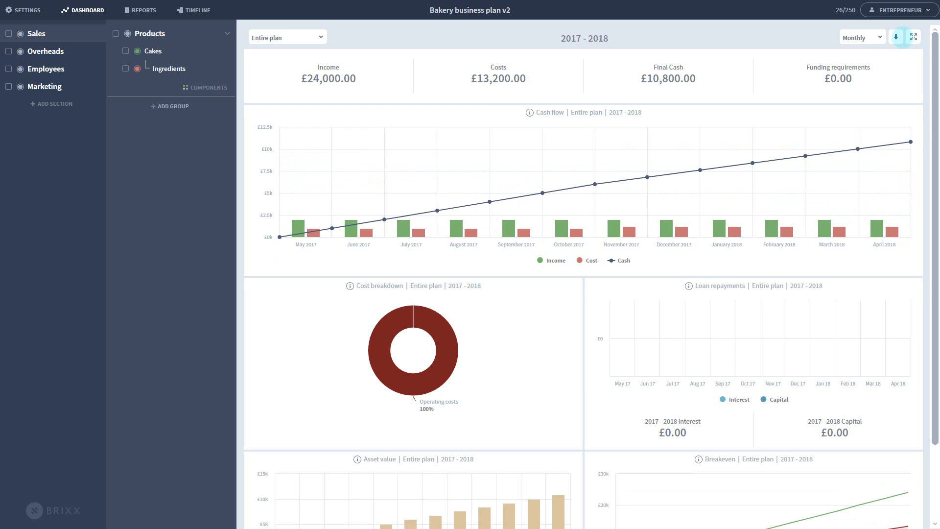
mouse_move(294, 229)
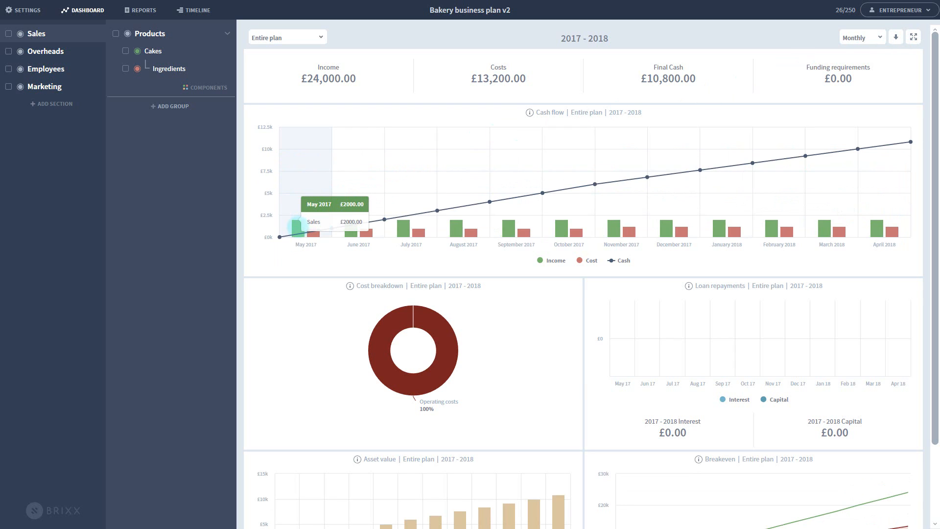
mouse_move(351, 231)
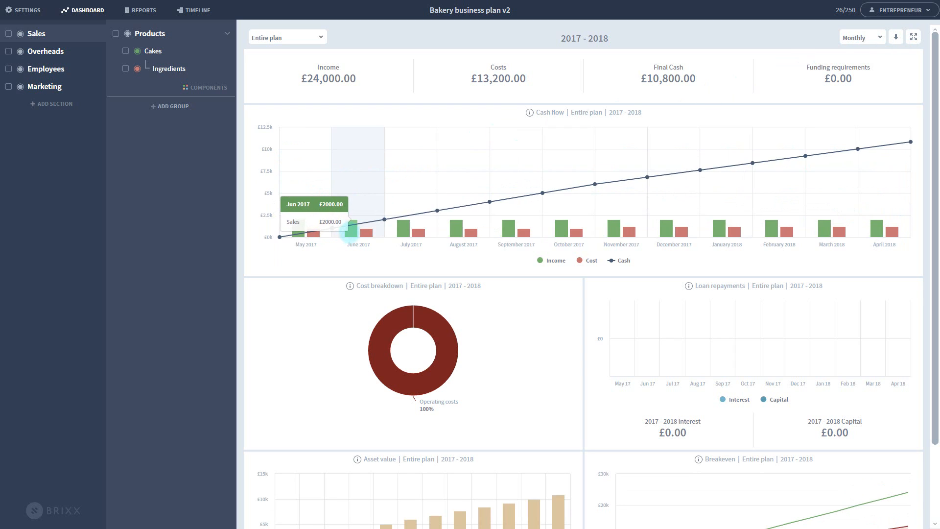
mouse_move(405, 234)
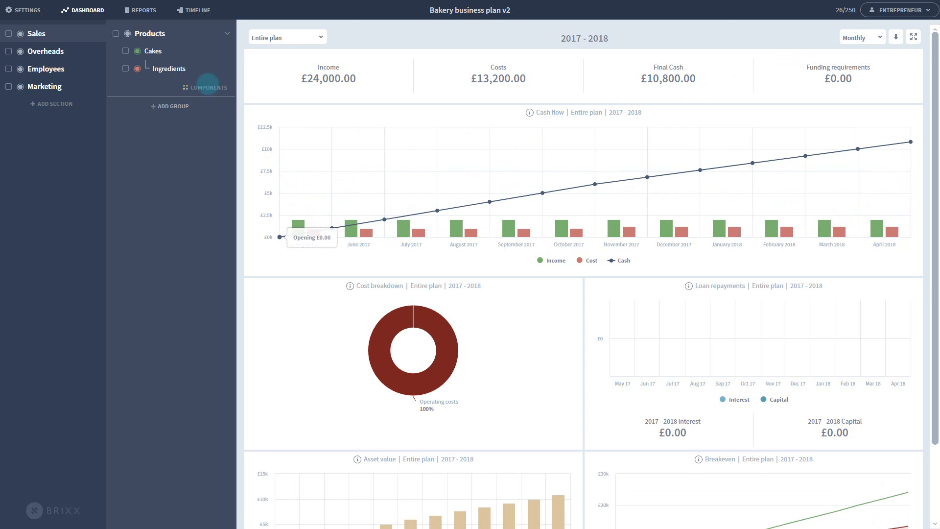
click(169, 69)
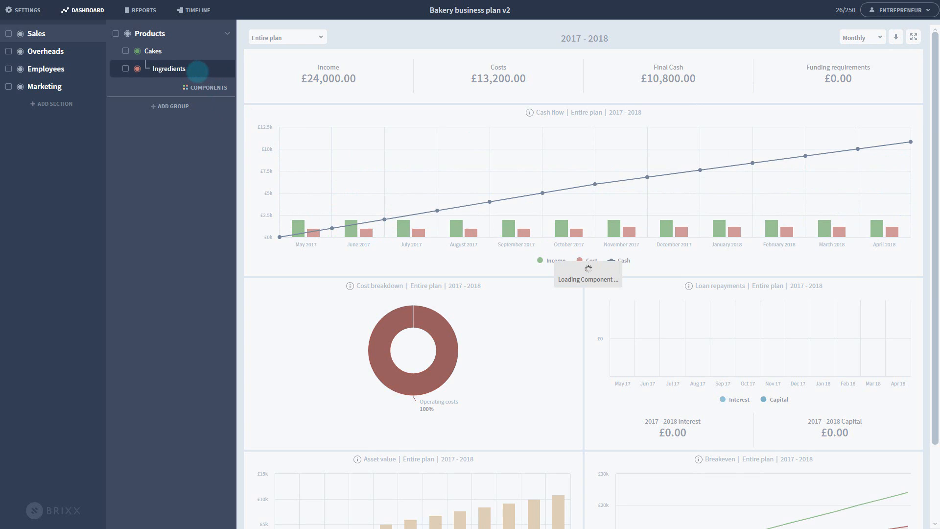
- Enter 25 as the Ingredients cost's percentage of Cakes income
click(168, 68)
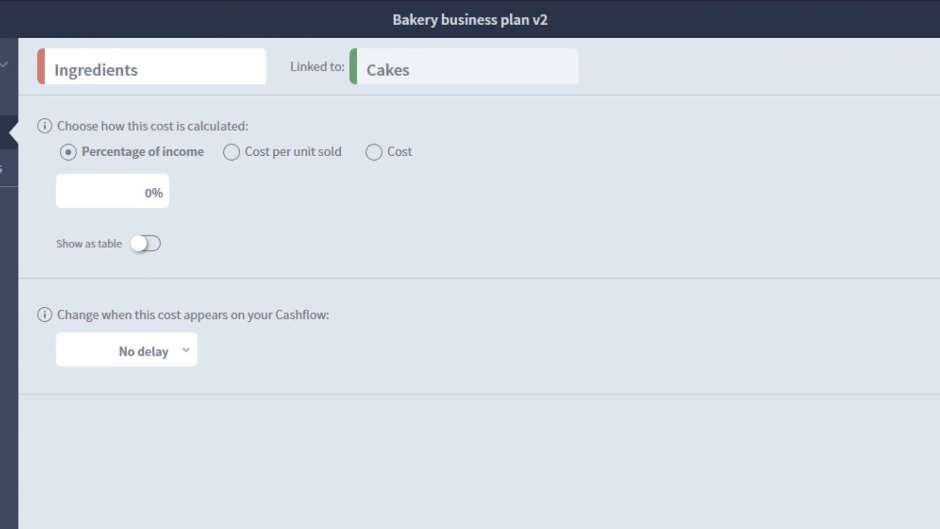
click(112, 192)
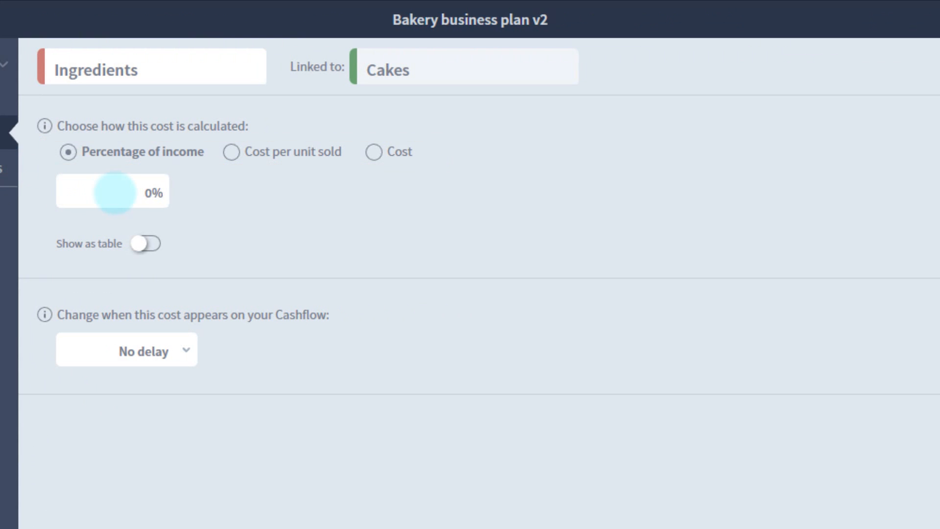
text(25)
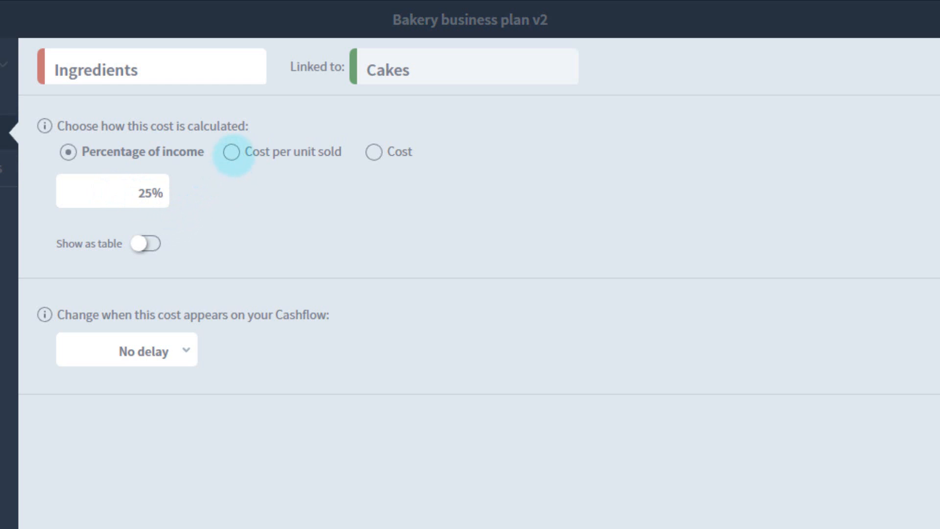
- Set Ingredients to £2 per cake sold after trying a £400 monthly cost, and save
click(231, 151)
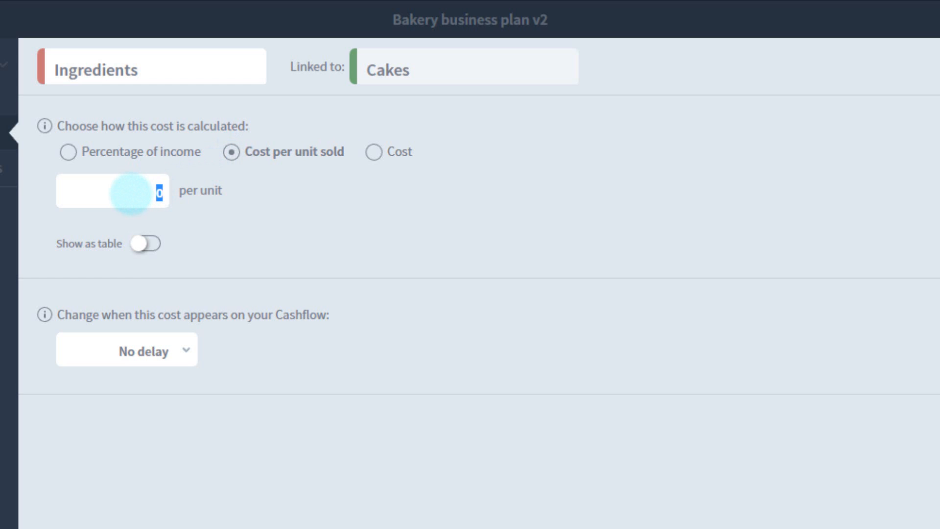
text(2)
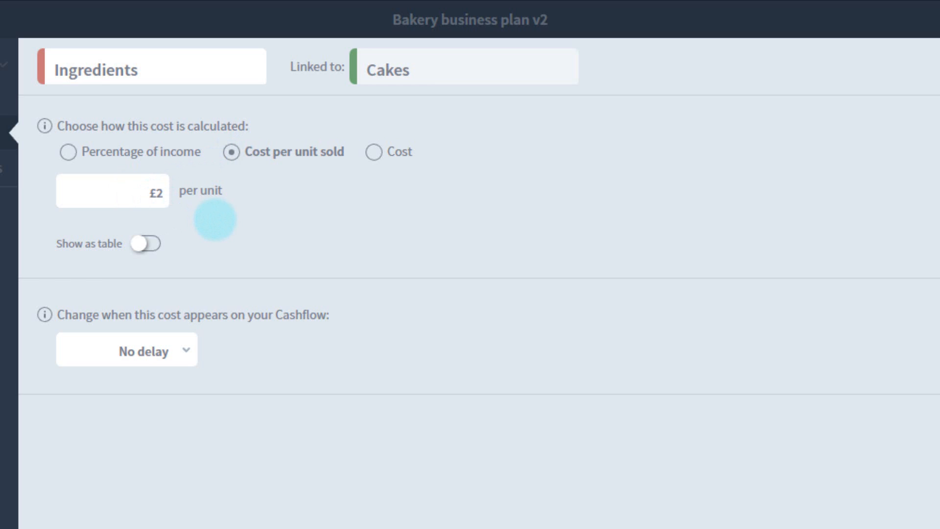
mouse_move(347, 190)
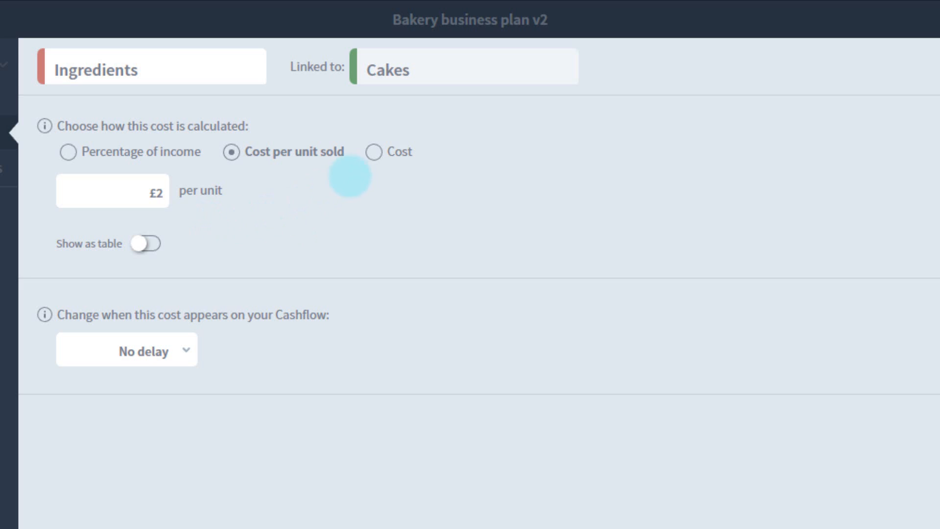
click(371, 151)
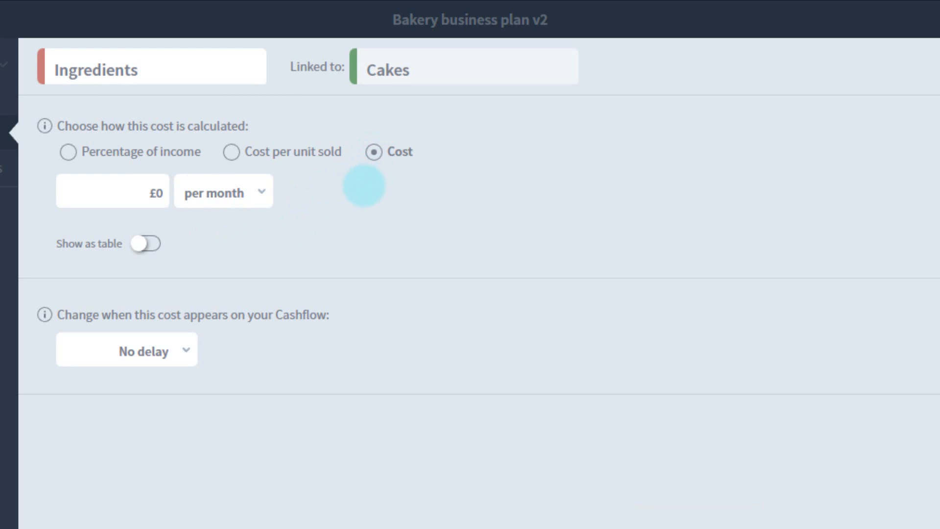
click(112, 191)
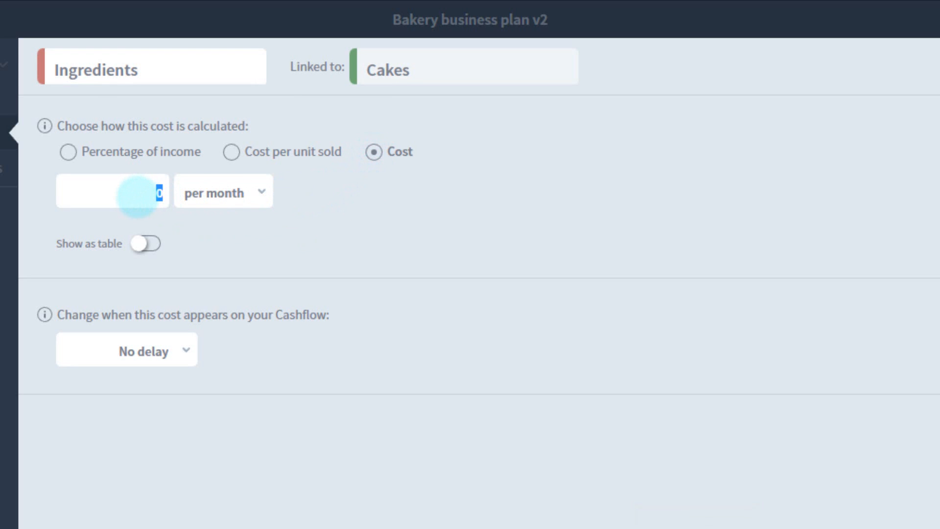
text(400)
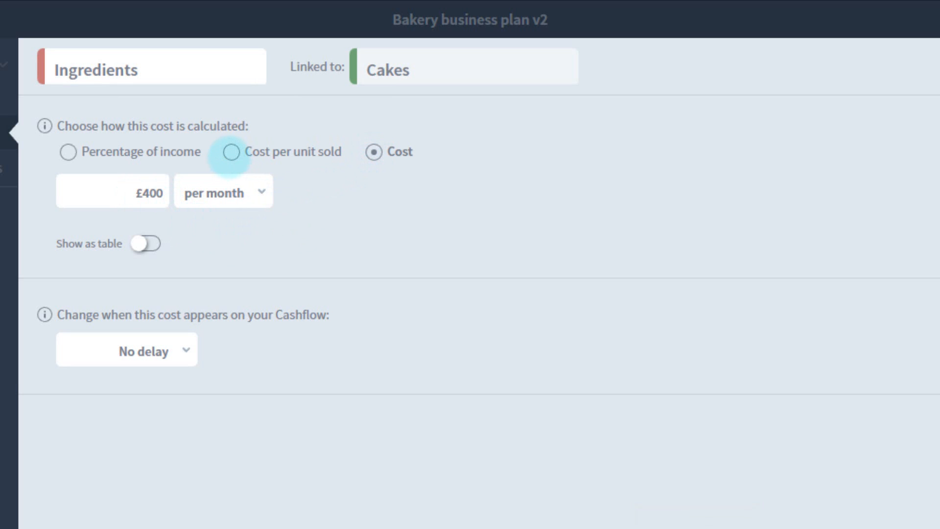
click(231, 152)
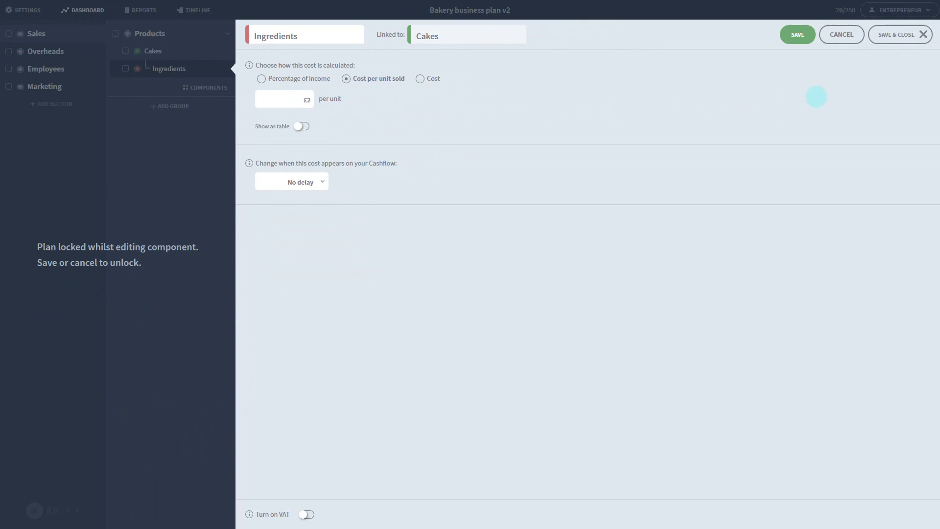
click(899, 34)
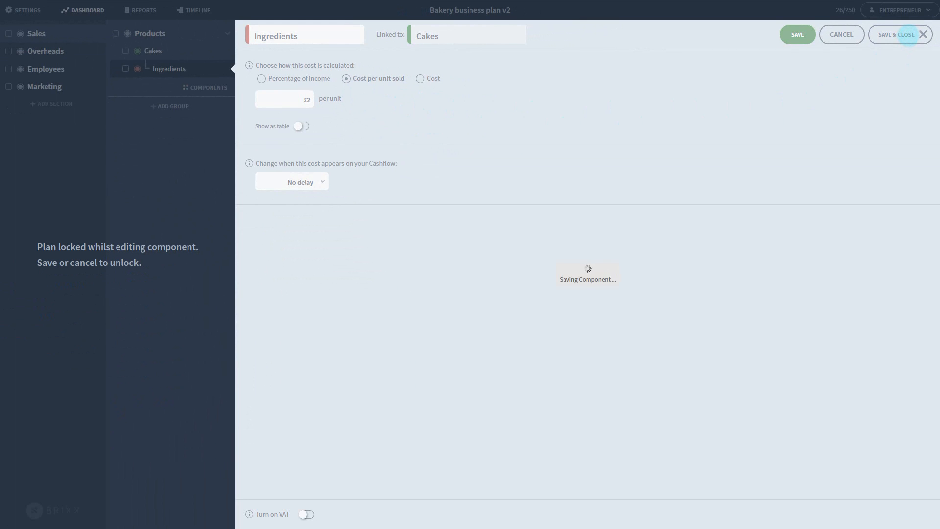
click(896, 34)
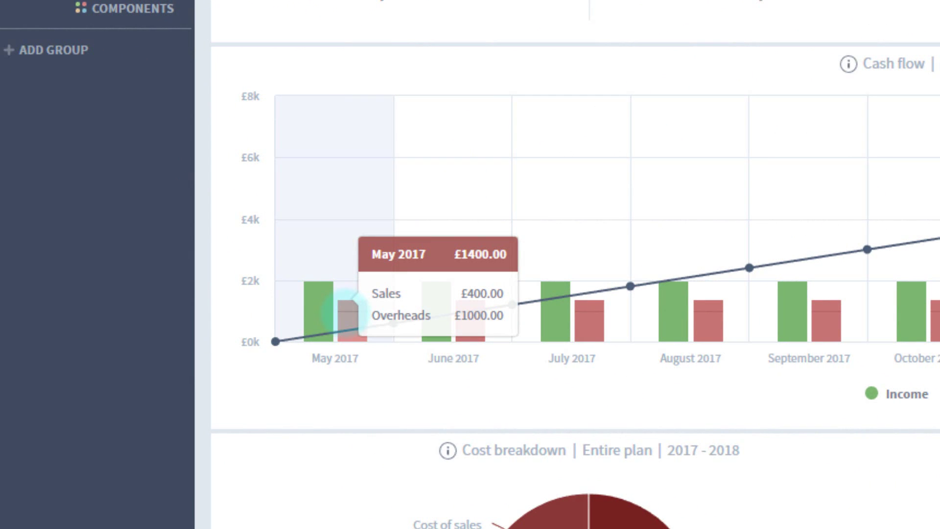
mouse_move(515, 384)
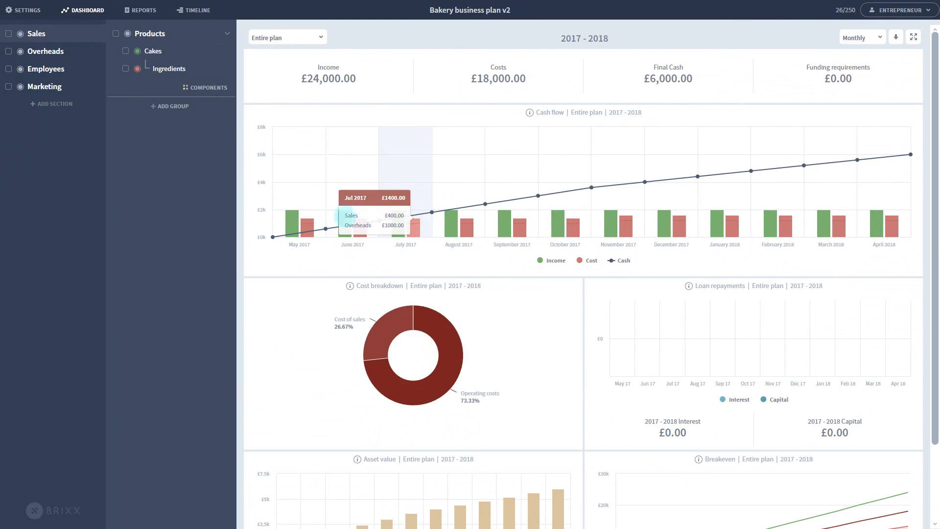
mouse_move(214, 87)
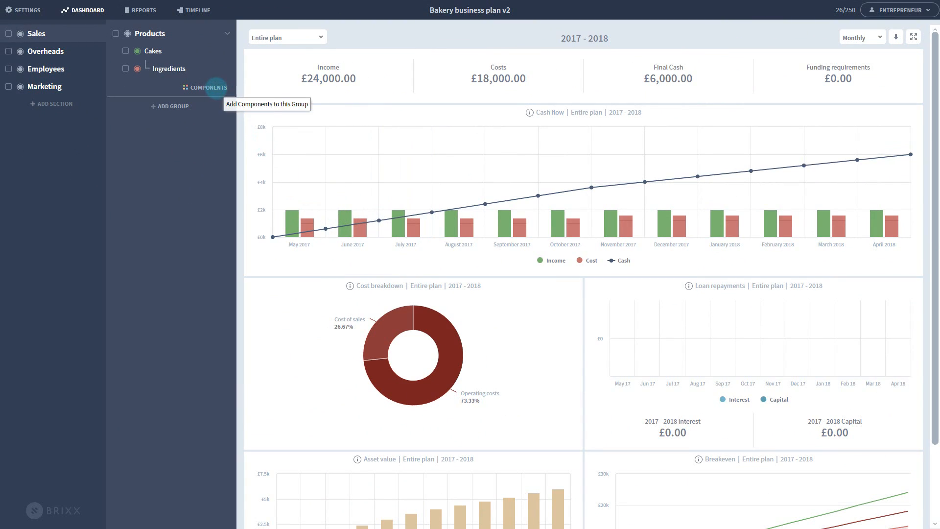
click(206, 88)
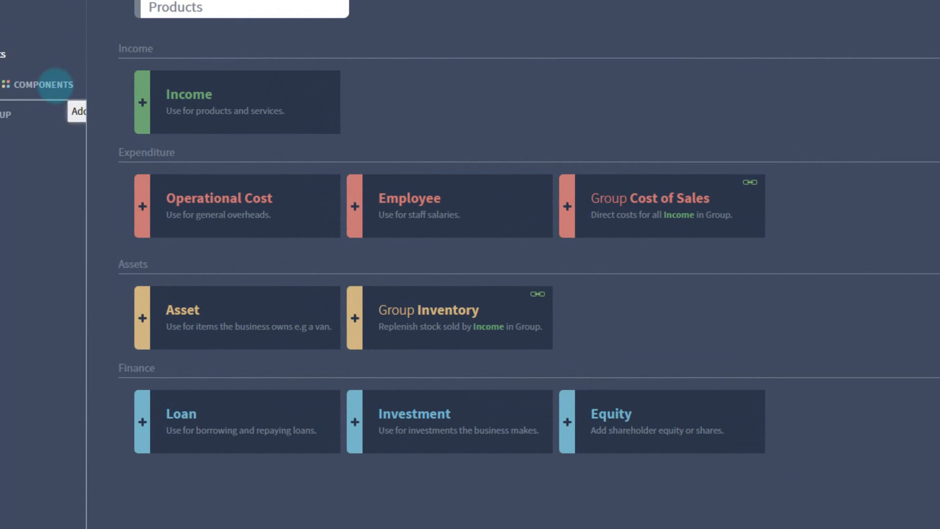
click(236, 206)
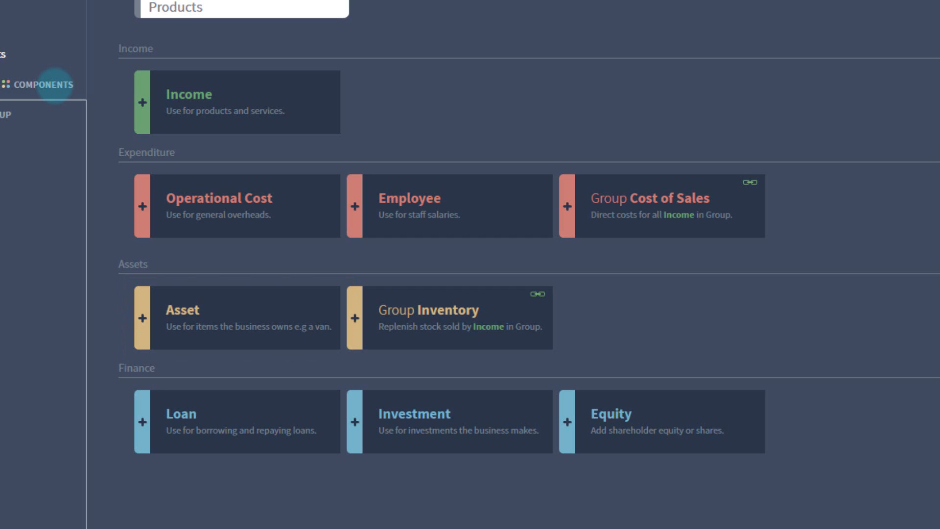
click(234, 422)
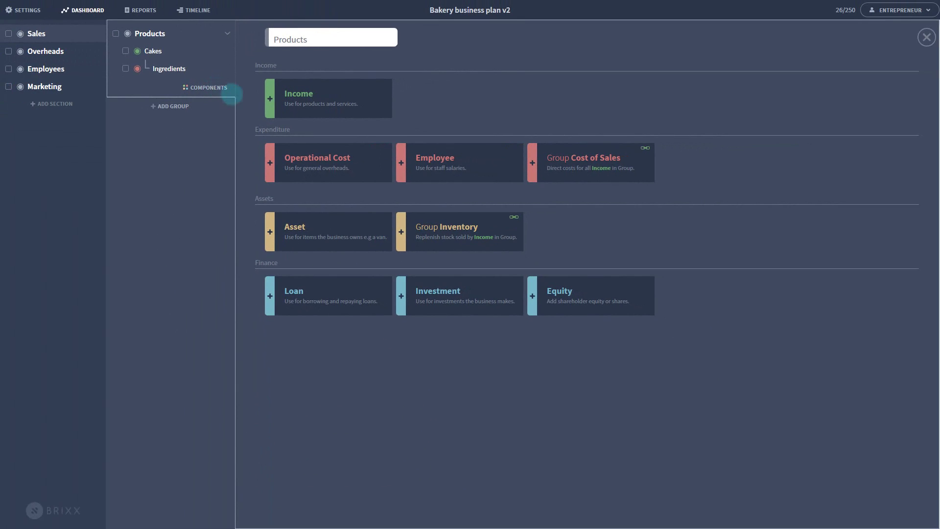
- Tick Cakes and its Ingredients cost to bring up the Selected Items actions
text(More cakes)
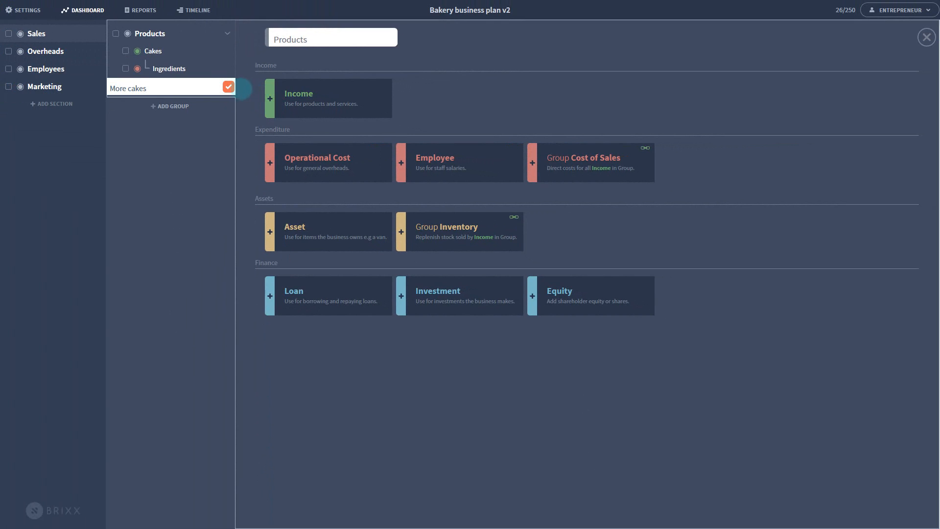
click(228, 87)
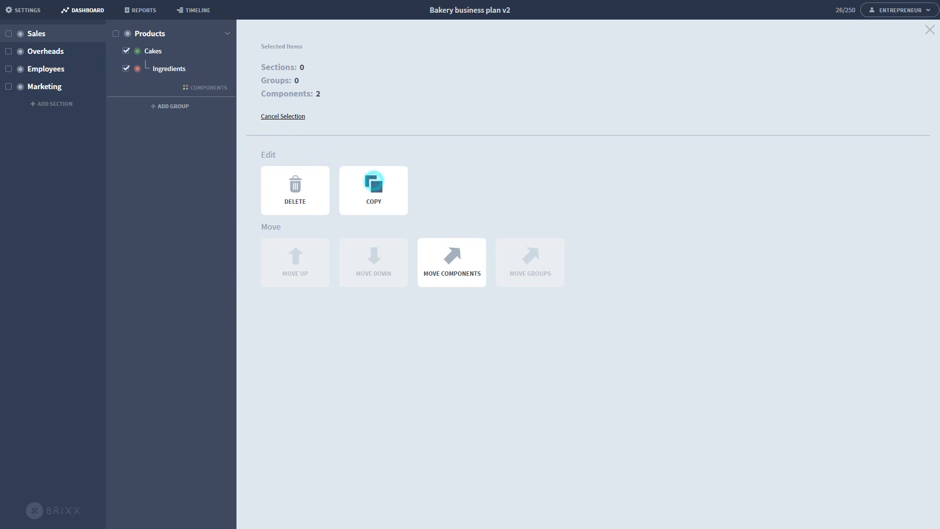
- Duplicate Cakes, then copy the whole Products group as Products #1
click(929, 30)
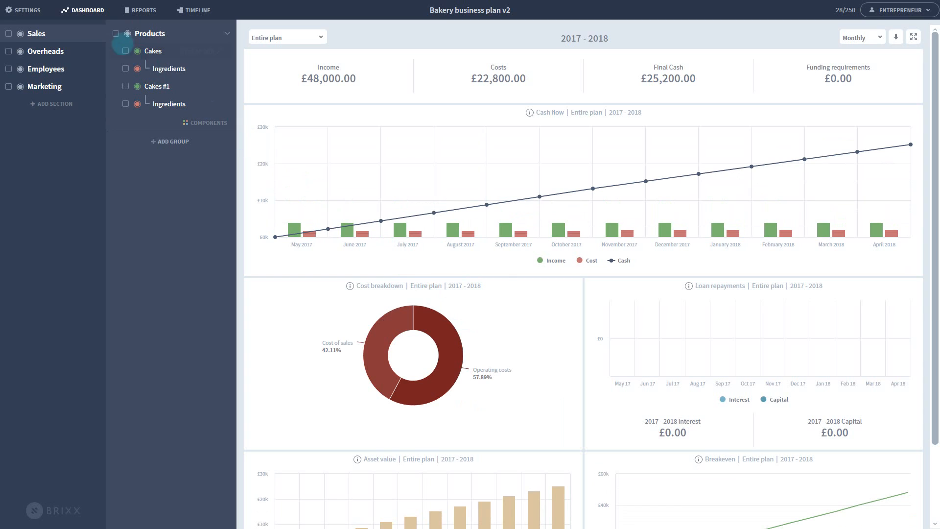
click(116, 33)
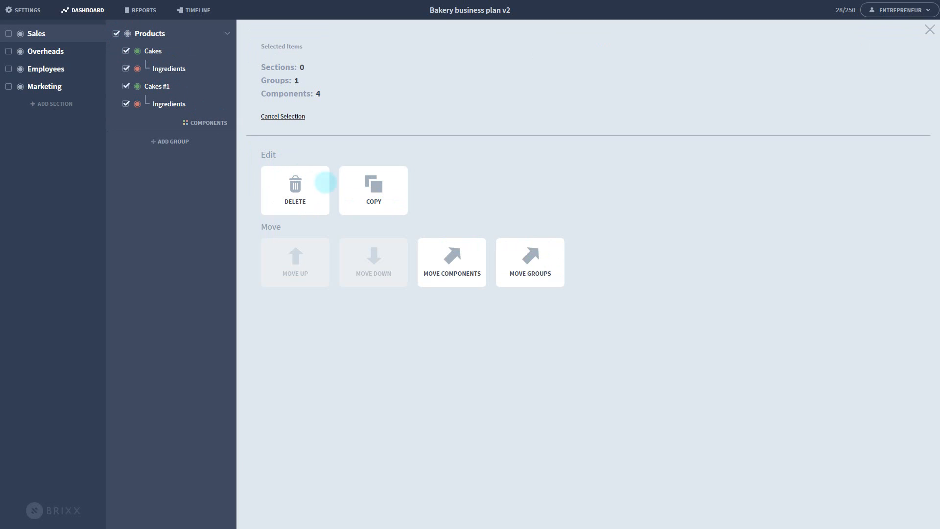
click(373, 190)
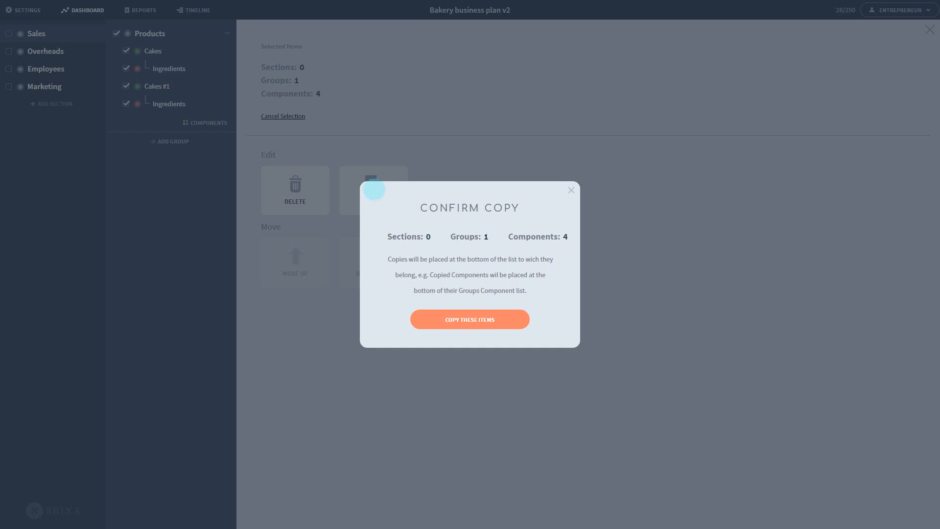
click(470, 319)
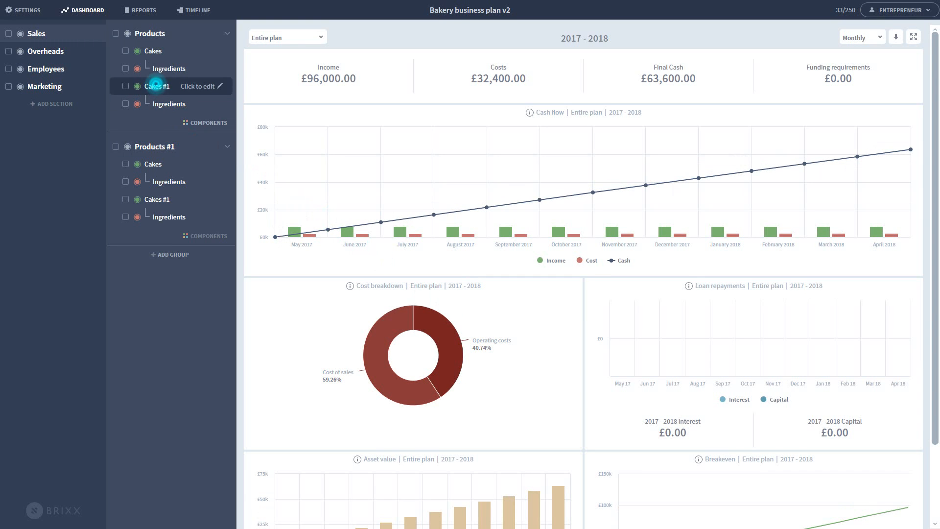
- Rename the copied products Bread and Pastries, starting on Muffins
text(Bread)
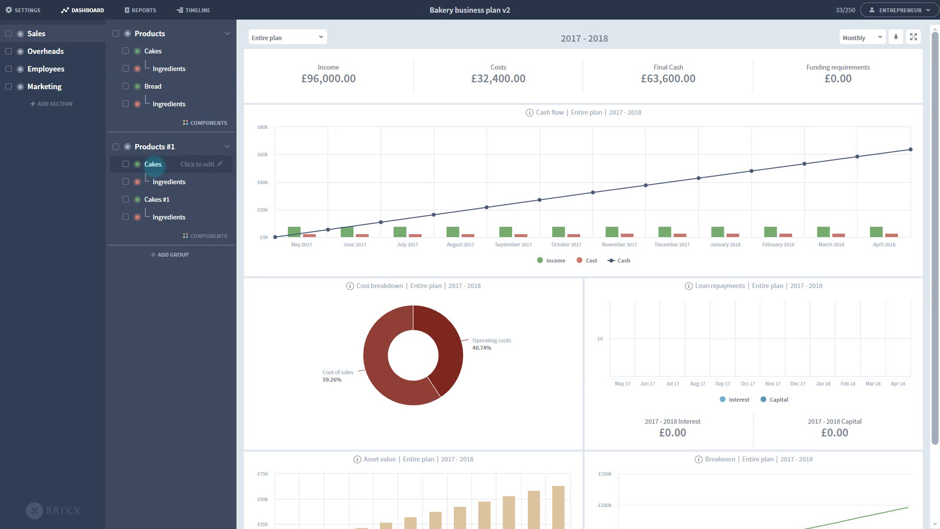
text(Past)
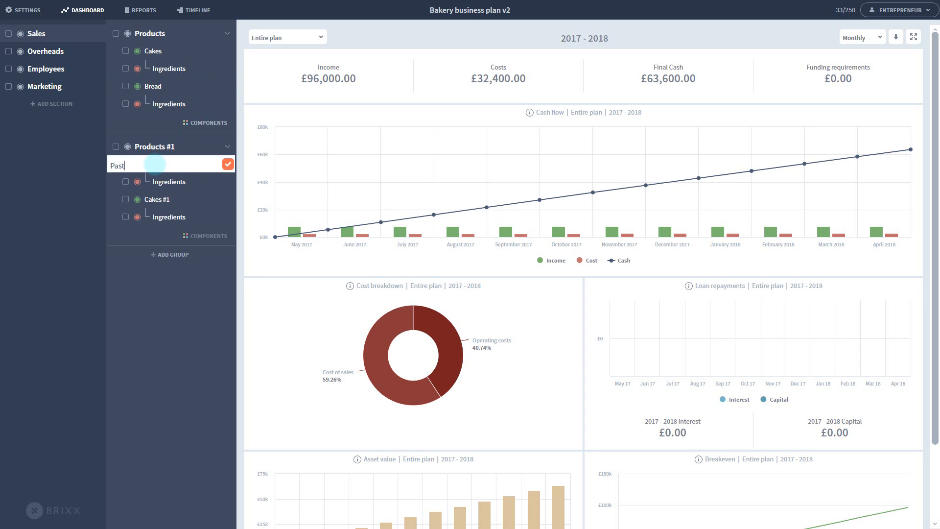
text(Pastries)
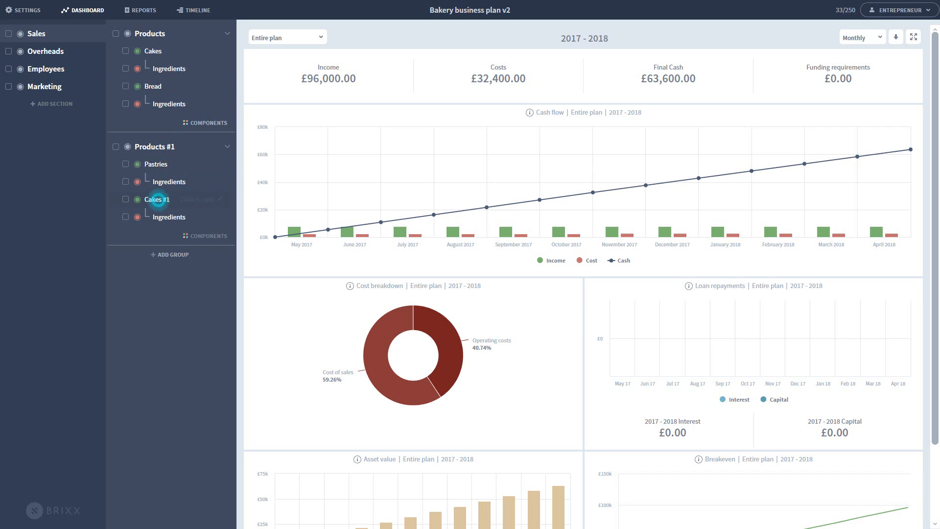
text(Mu)
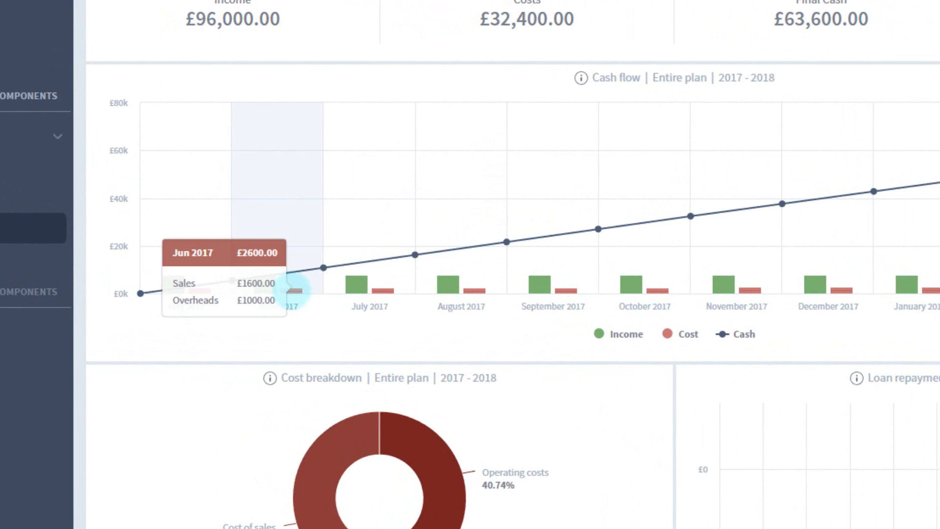
mouse_move(385, 290)
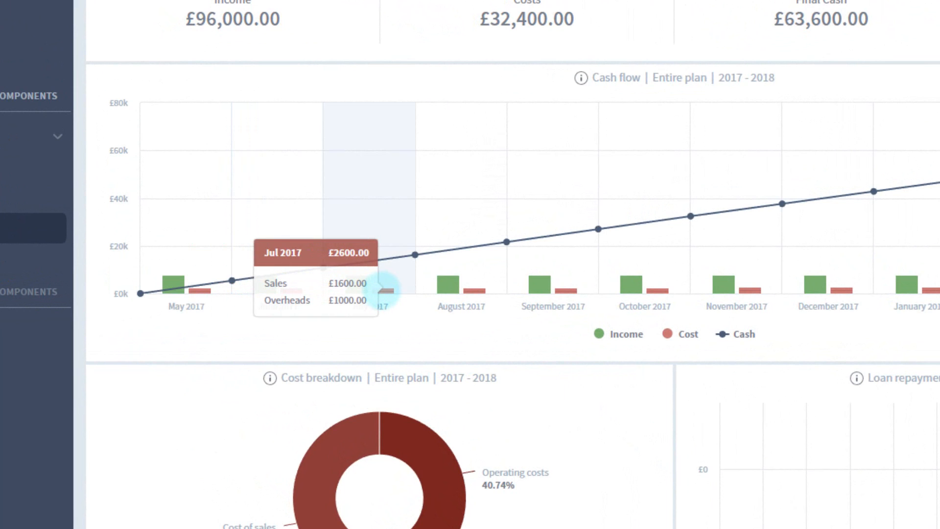
mouse_move(477, 291)
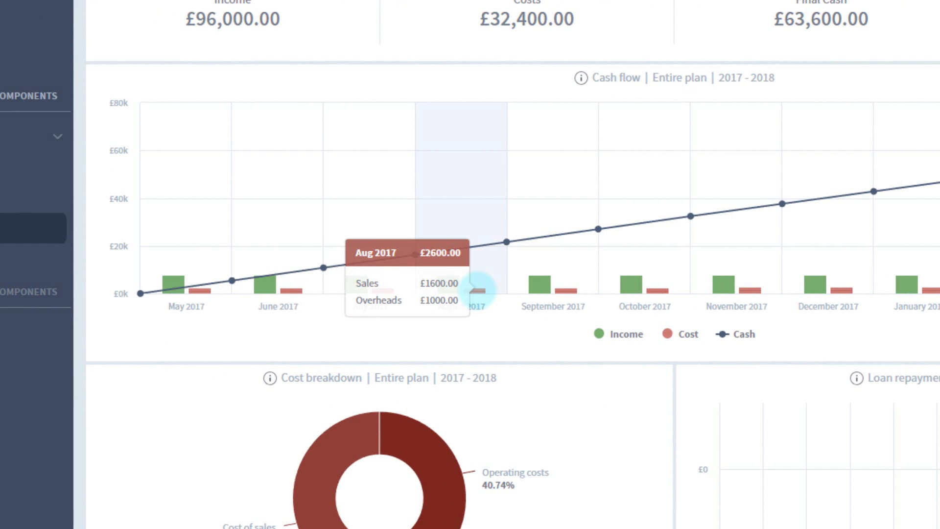
mouse_move(564, 292)
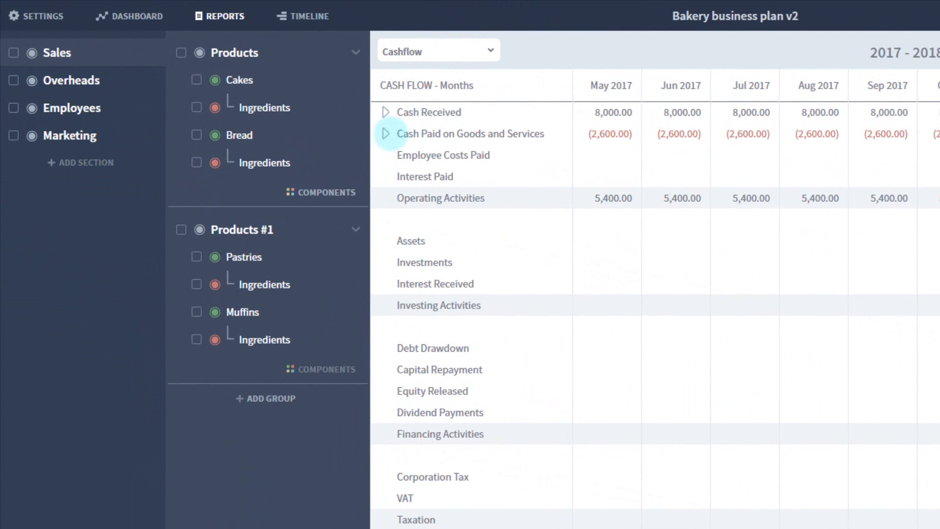
- Expand Cash Paid on Goods and Services, Sales, Products and Products #1 in the cashflow
click(387, 134)
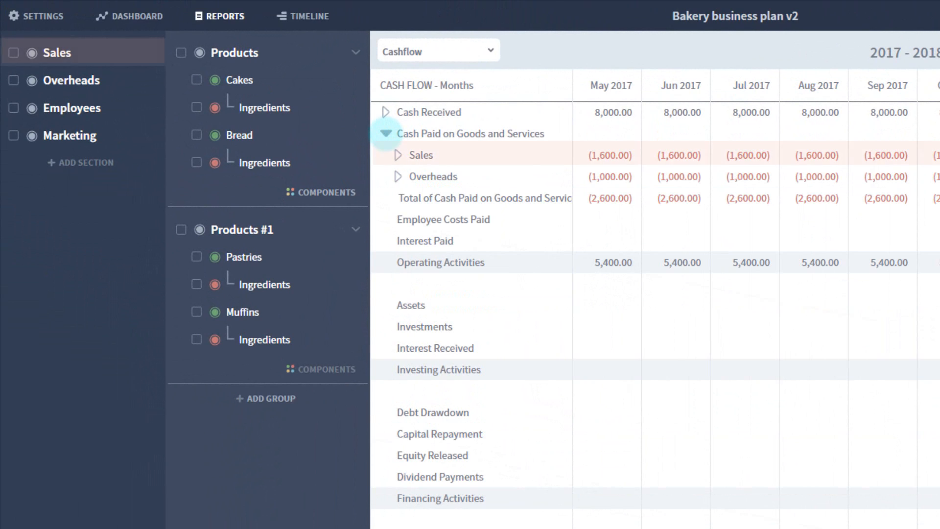
click(72, 80)
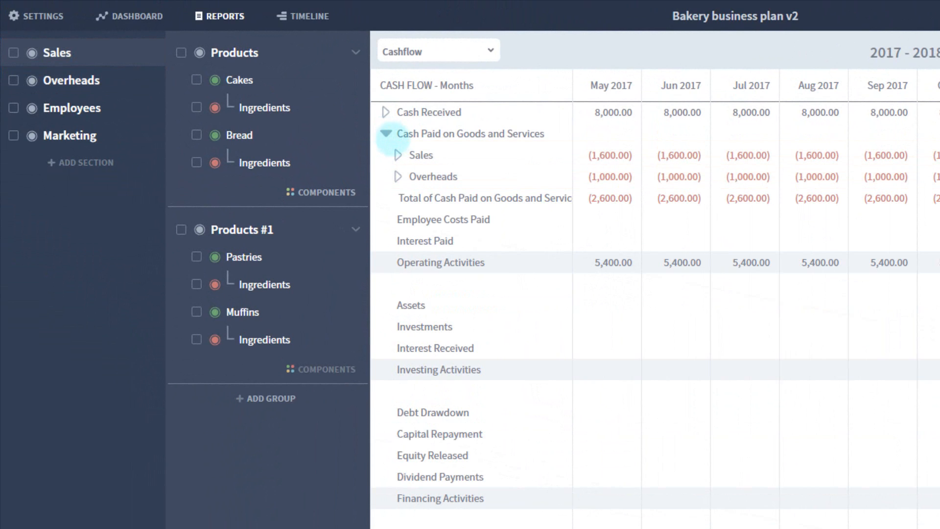
click(399, 155)
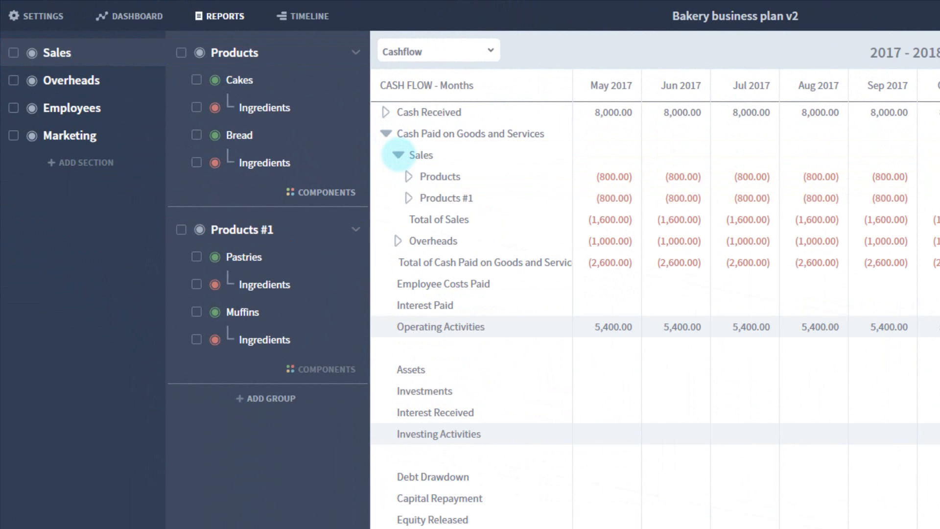
click(411, 176)
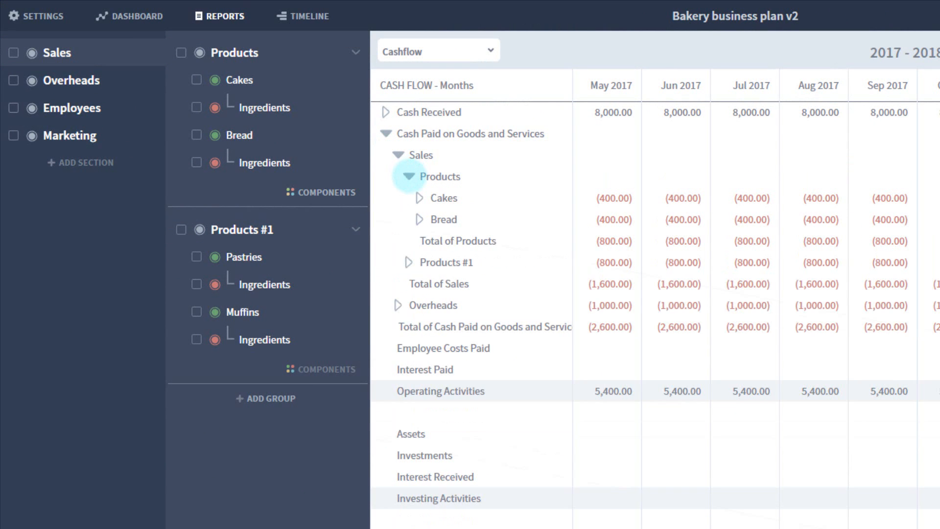
click(410, 262)
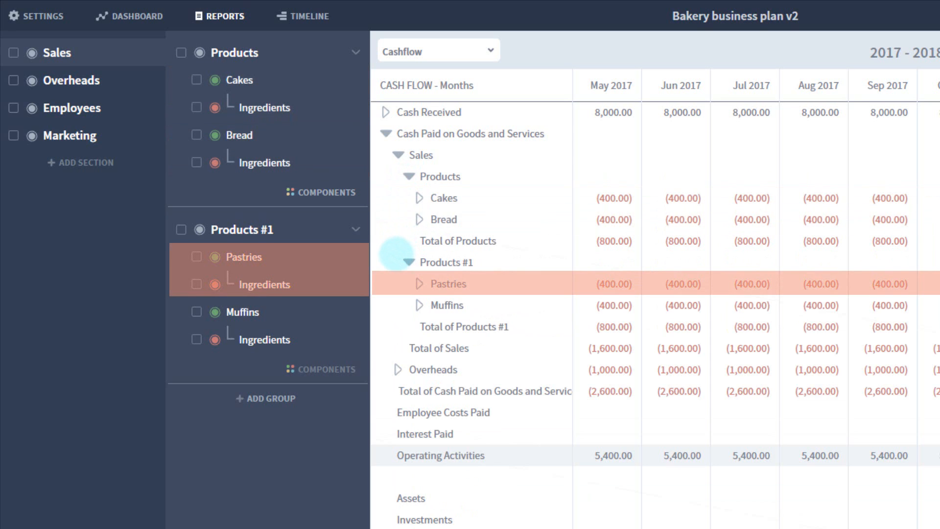
click(243, 312)
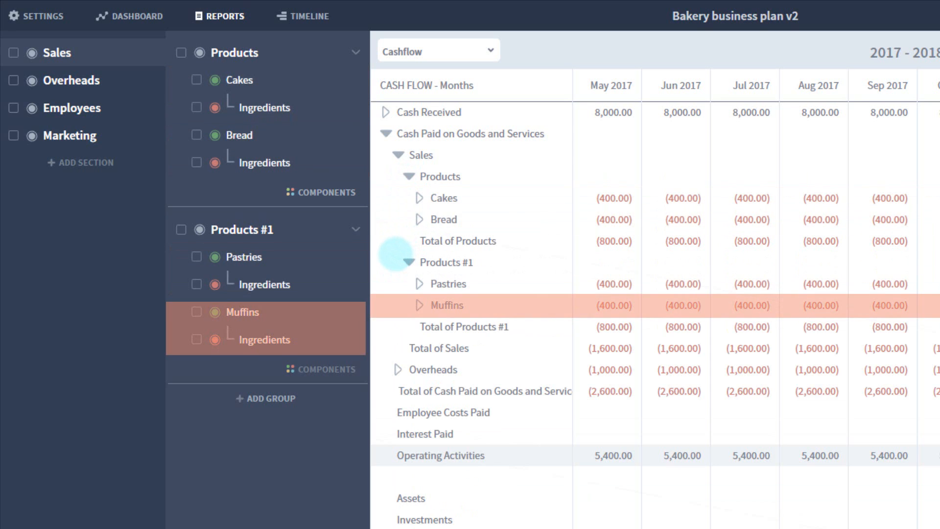